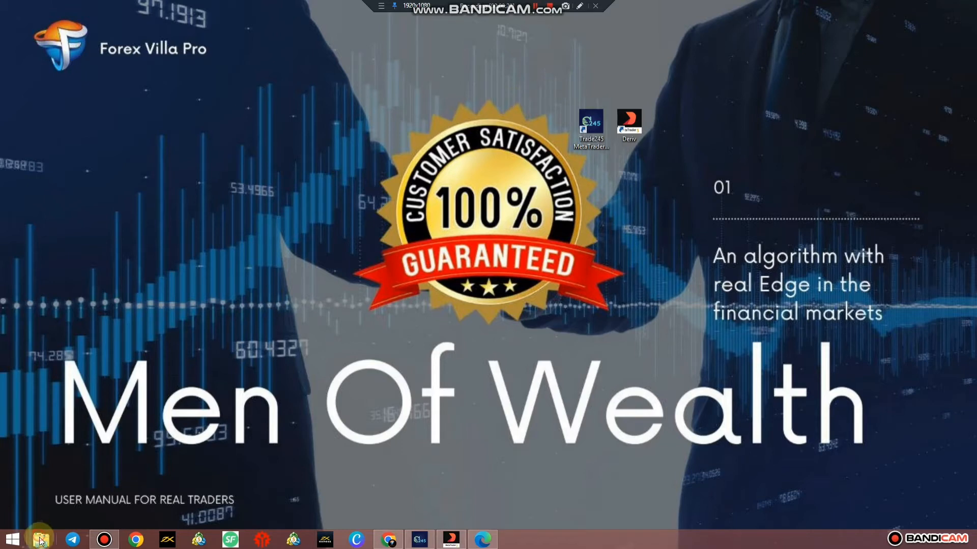
Step: Open File Explorer on This PC from the taskbar
left_click(40, 539)
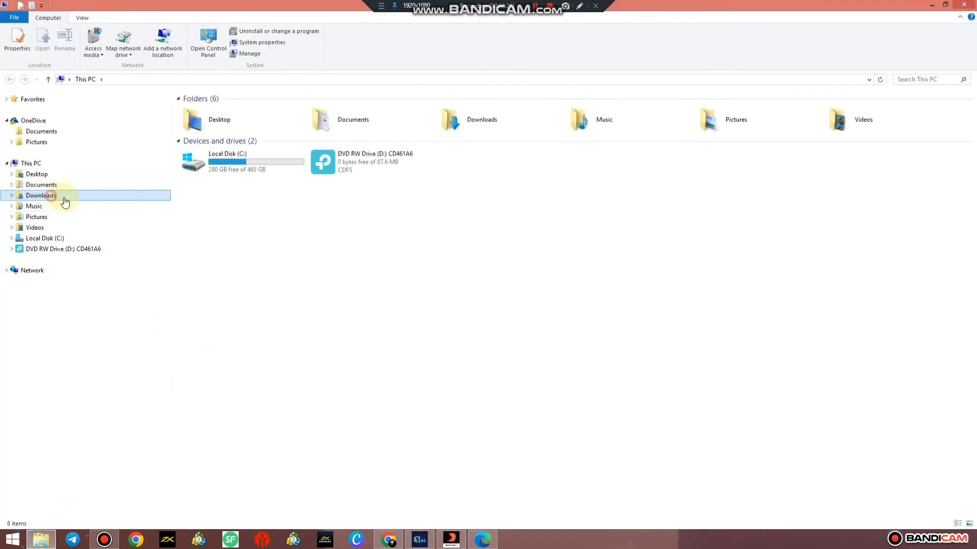
Step: In Downloads, select the Men Of Wealth V3+ MT4 file with mow.bmp and mowlogo.bmp and copy them
double_click(40, 195)
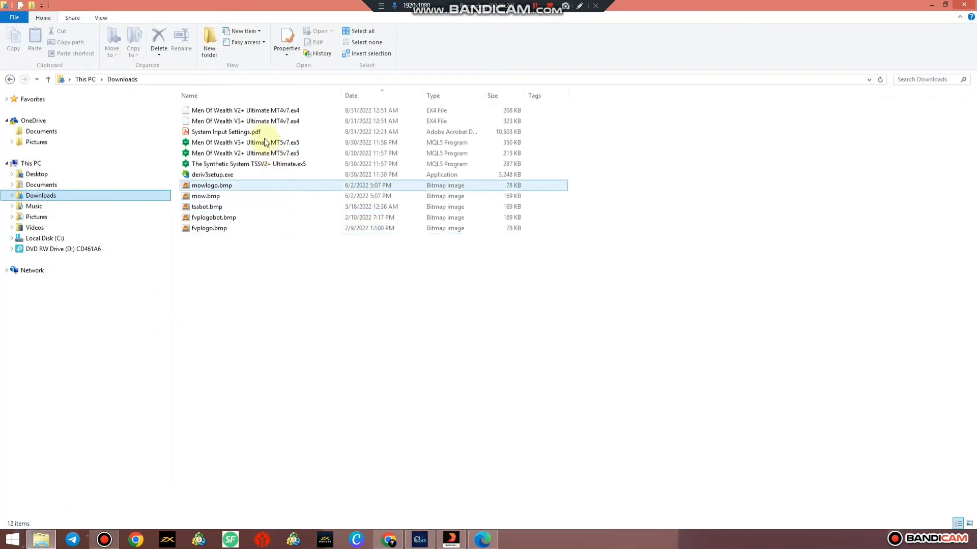
left_click(274, 121)
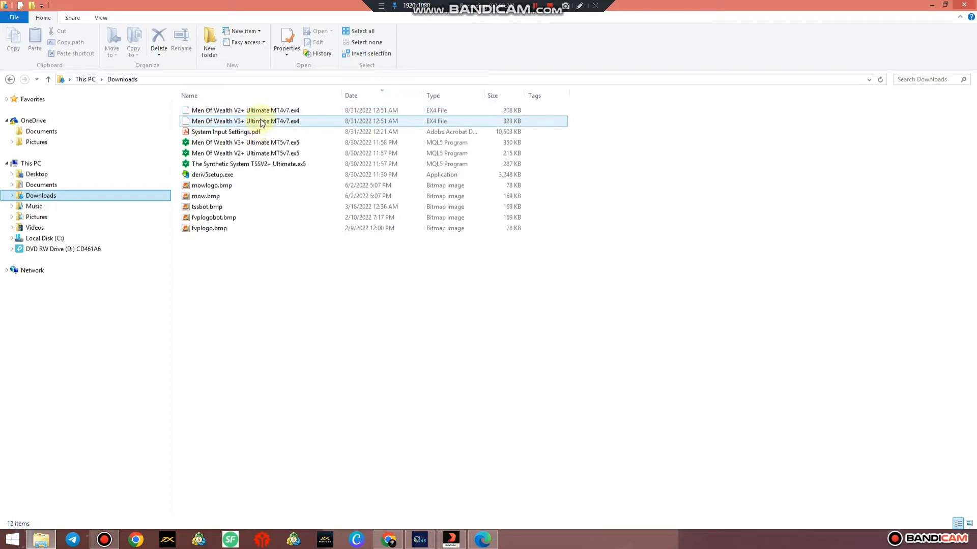
left_click(245, 122)
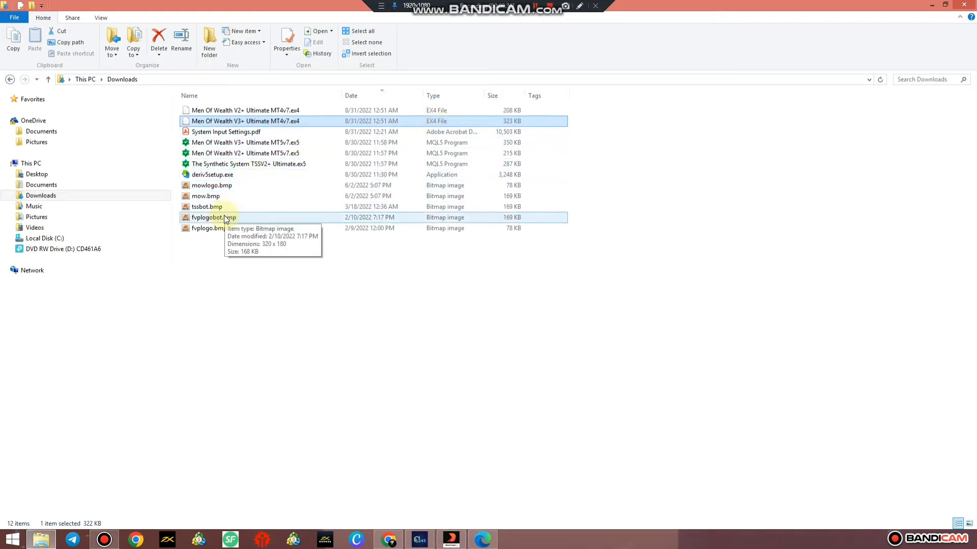
left_click(205, 197)
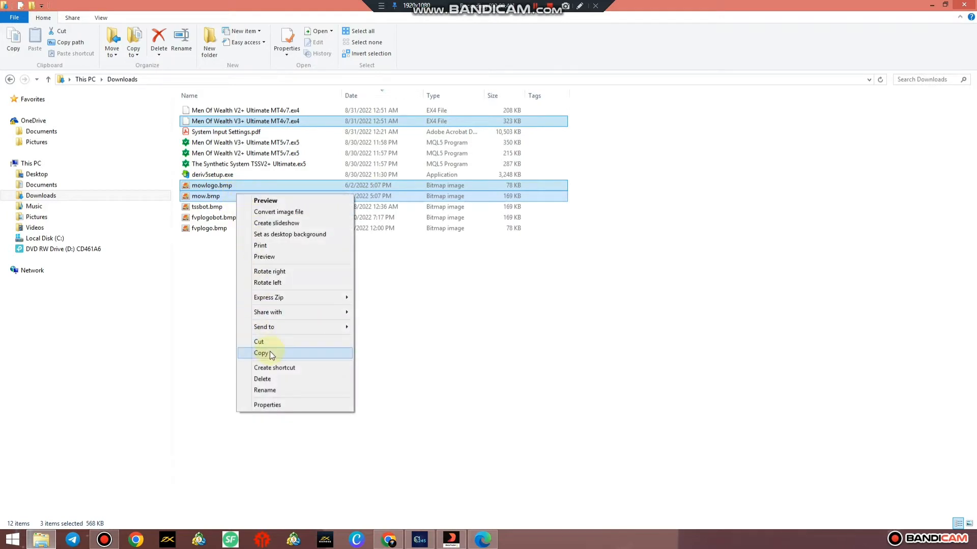
left_click(262, 353)
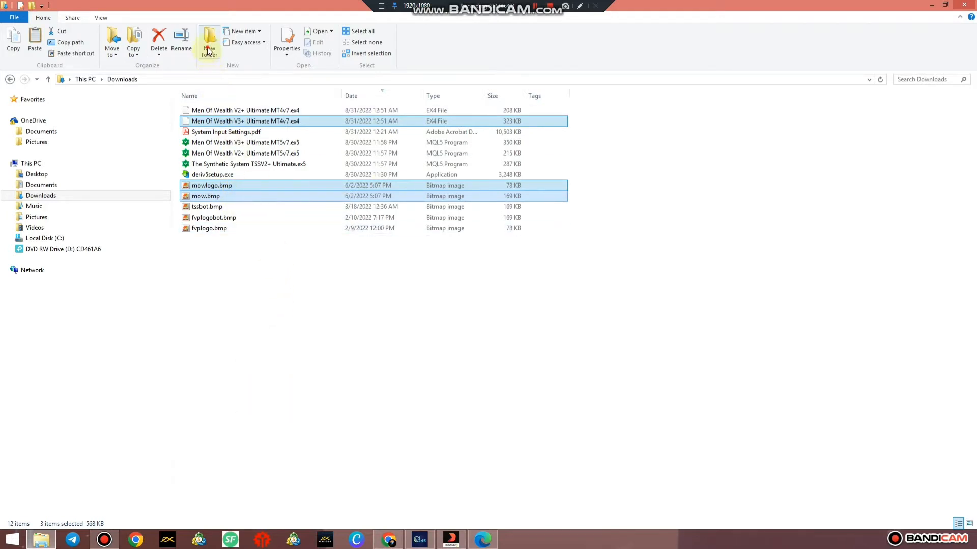
Step: Create a new folder in Downloads and open it to hold the copies
left_click(209, 43)
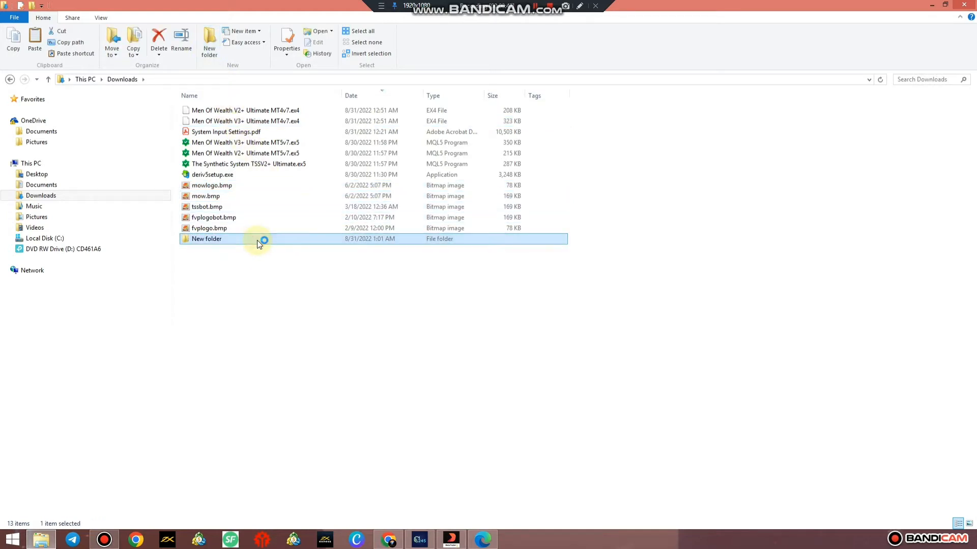
double_click(207, 238)
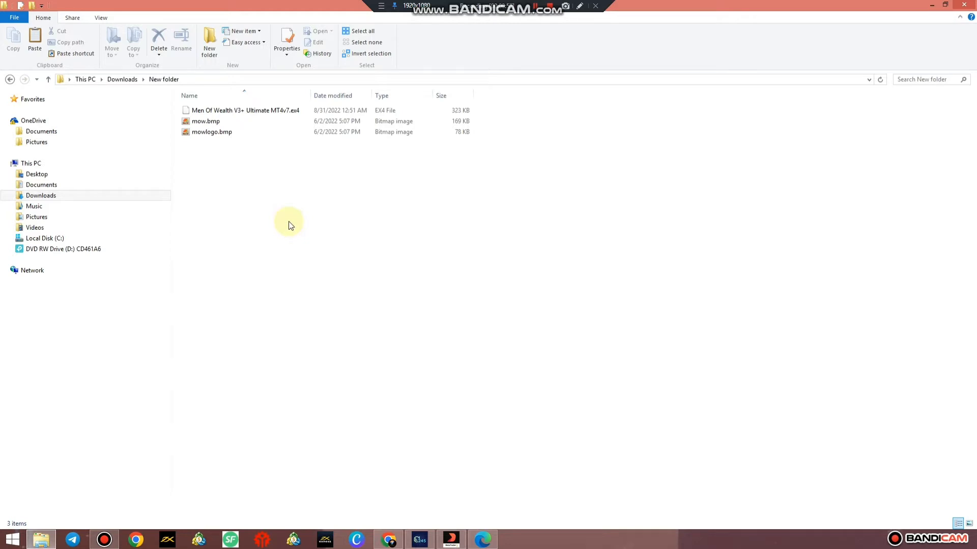
mouse_move(423, 421)
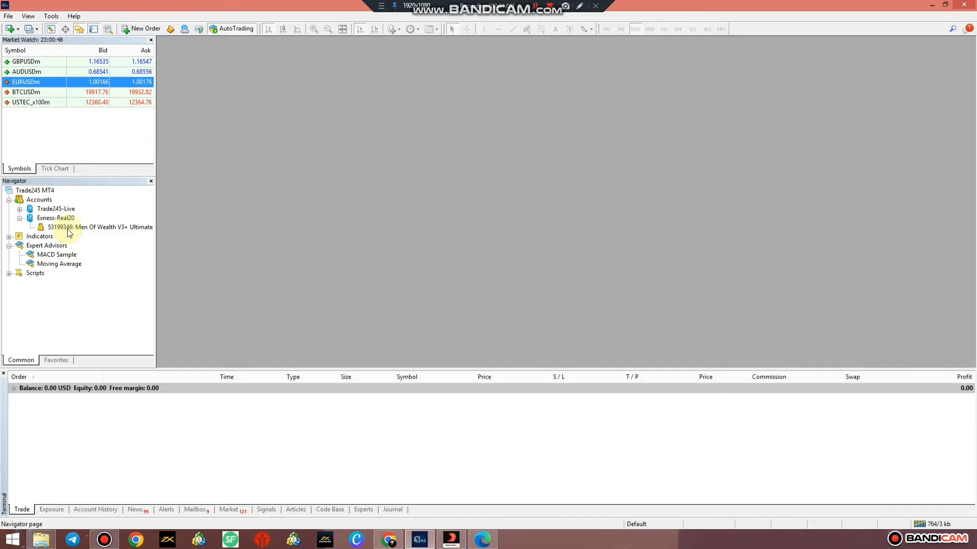
Step: Select the account in Navigator and choose Open an Account from the File menu
left_click(96, 227)
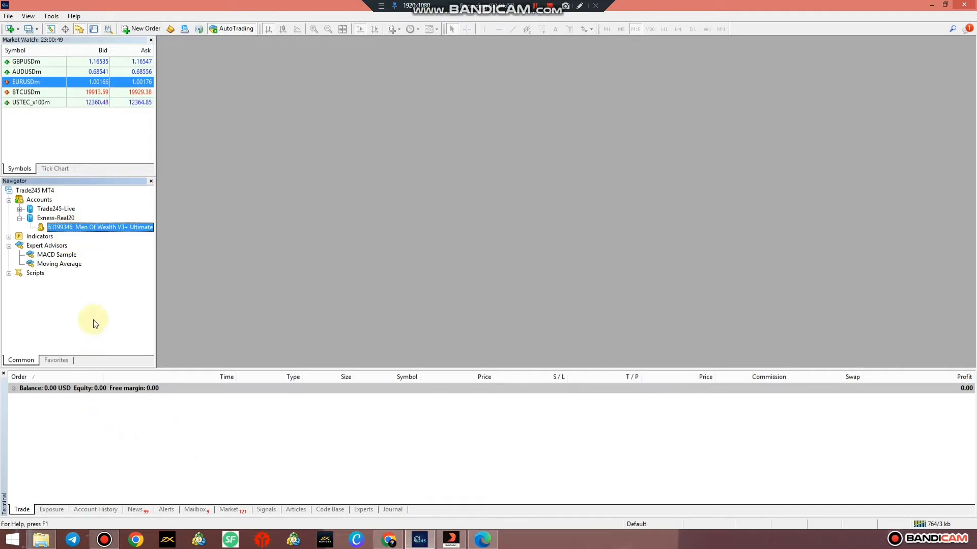
left_click(8, 16)
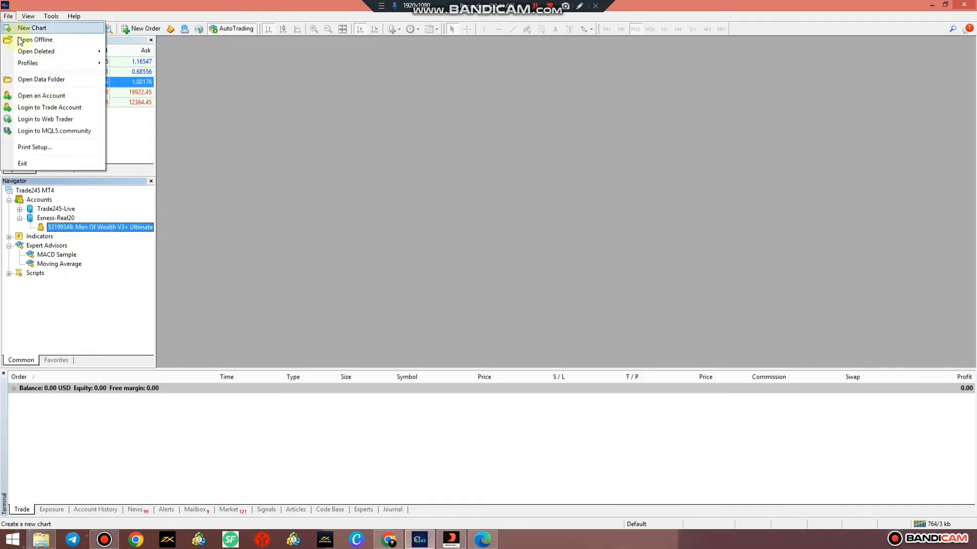
mouse_move(49, 107)
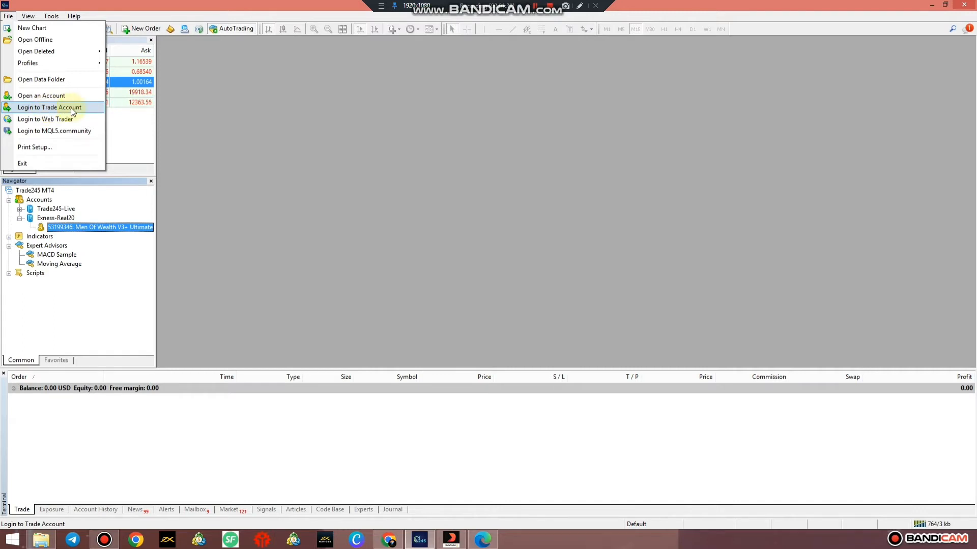
mouse_move(41, 96)
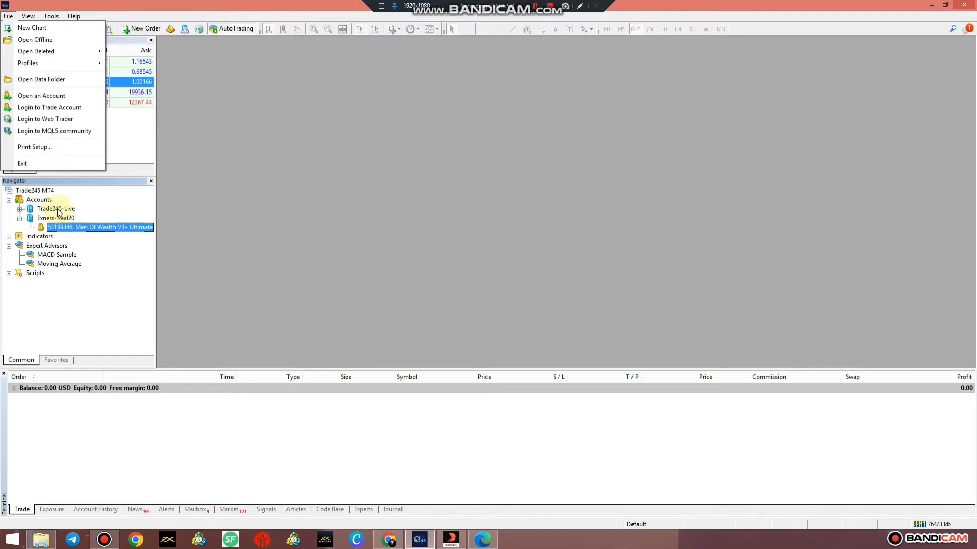
mouse_move(35, 147)
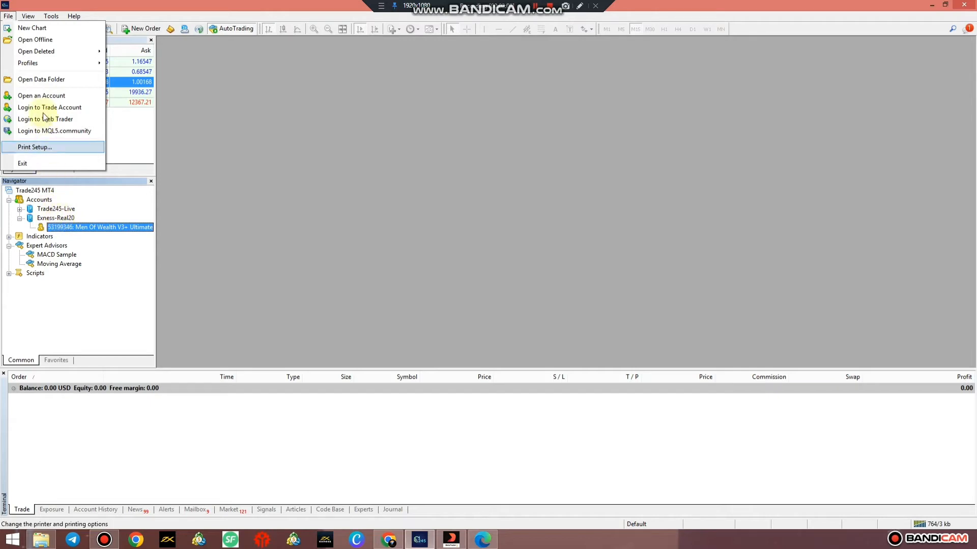
left_click(42, 96)
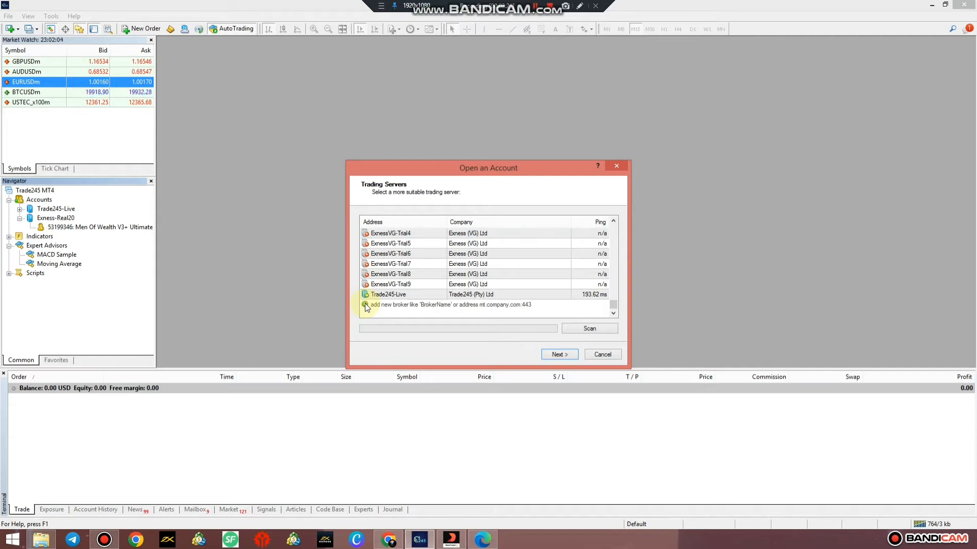
Step: Add a new broker entry 'ironfx' and scan for matching servers
left_click(455, 305)
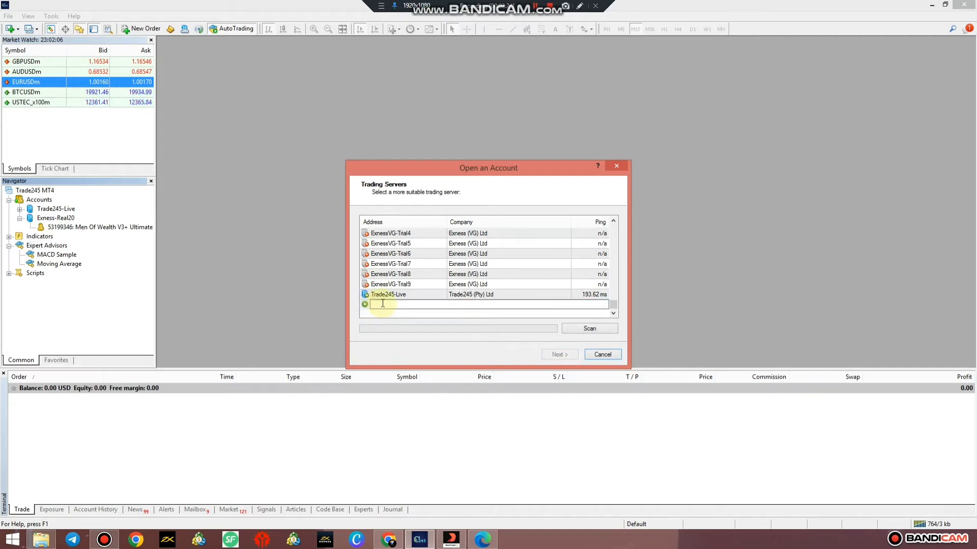
type("ronfx")
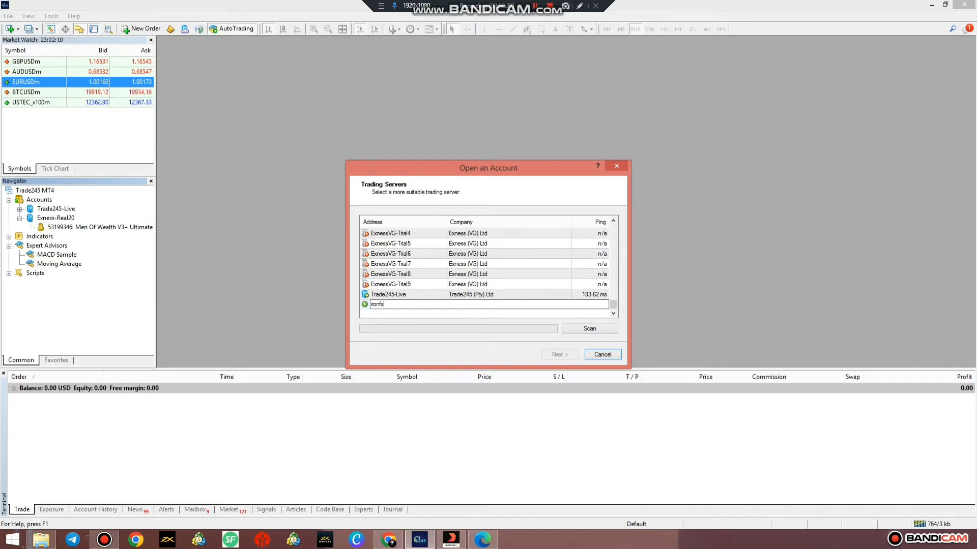
left_click(588, 329)
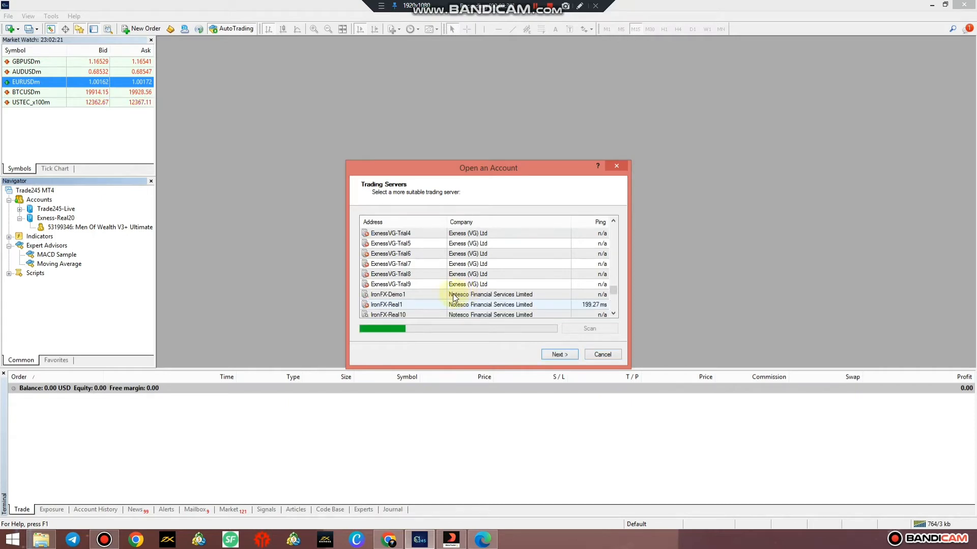
Step: Select the IronFX-Real1 server, then cancel the wizard without opening an account
left_click(387, 304)
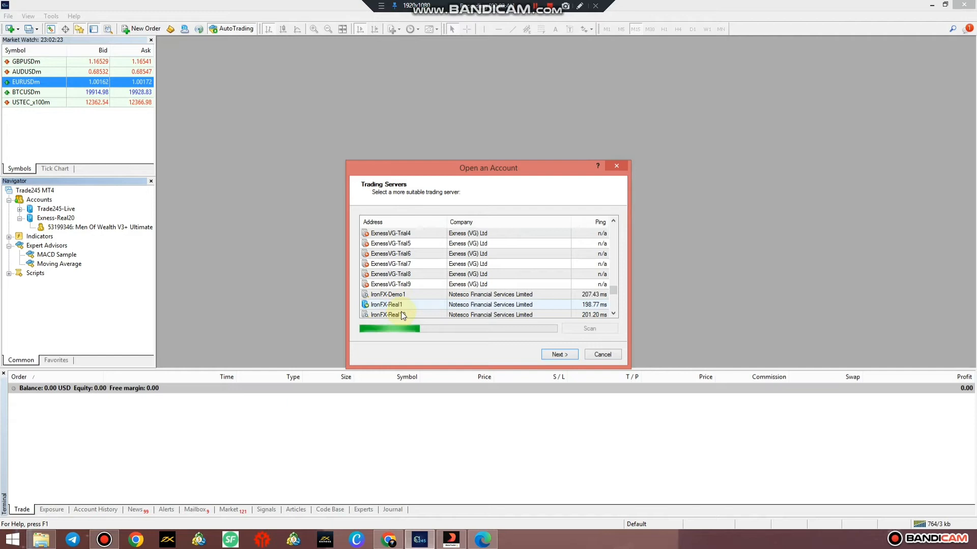
left_click(387, 304)
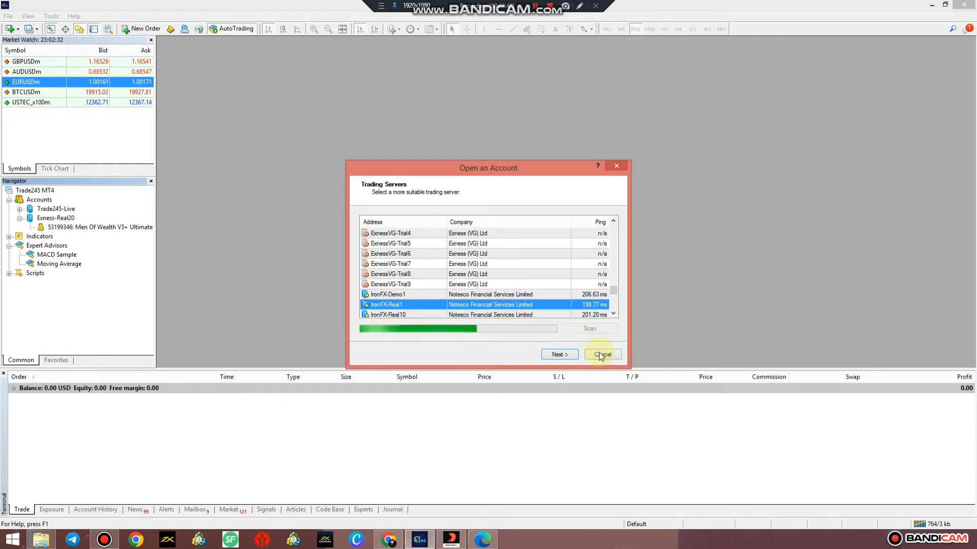
left_click(601, 354)
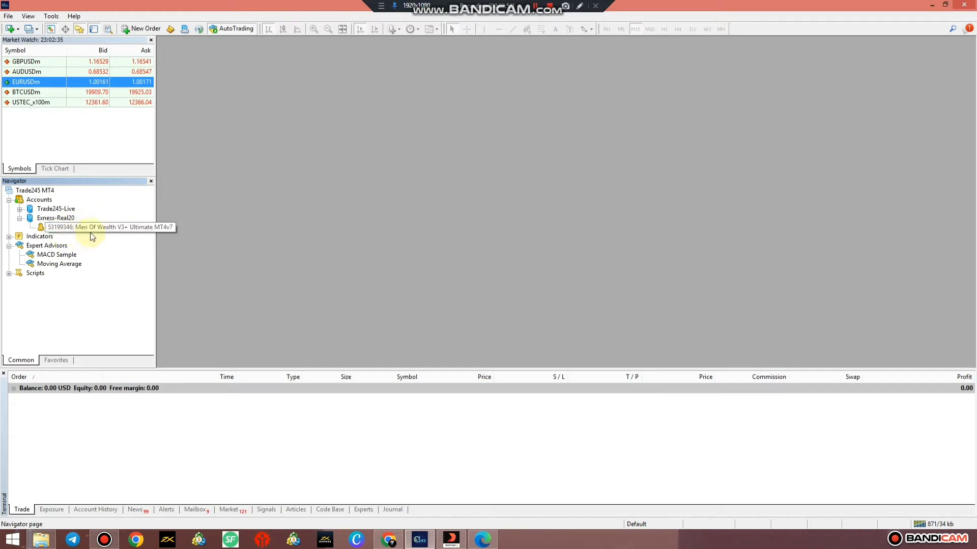
Step: Copy the EA file and both mow images from the new folder, then return to MetaTrader 4
left_click(100, 227)
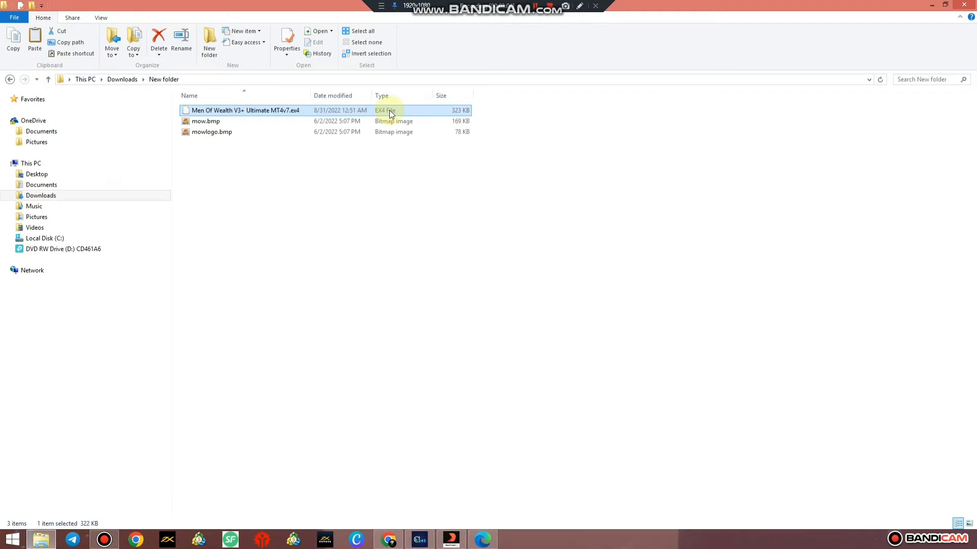
mouse_move(370, 115)
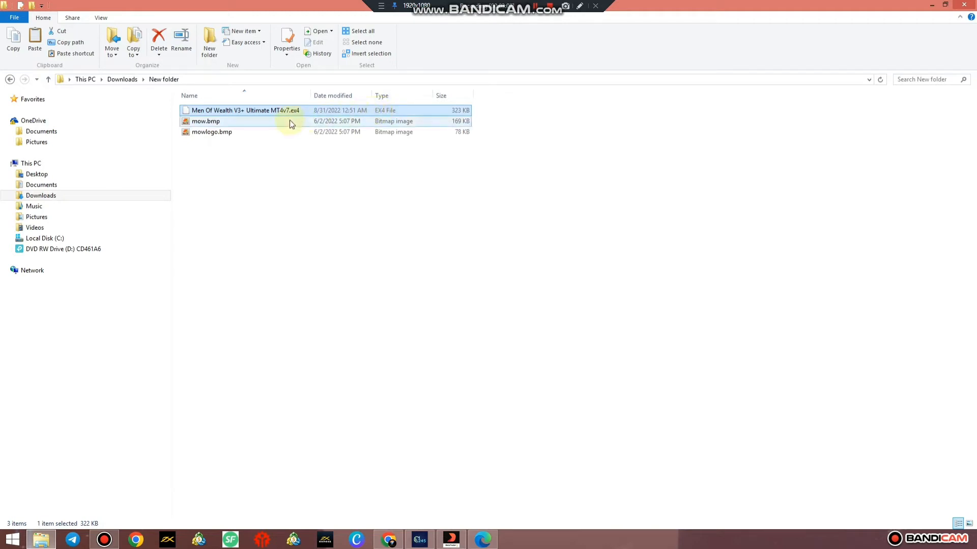
left_click(212, 131)
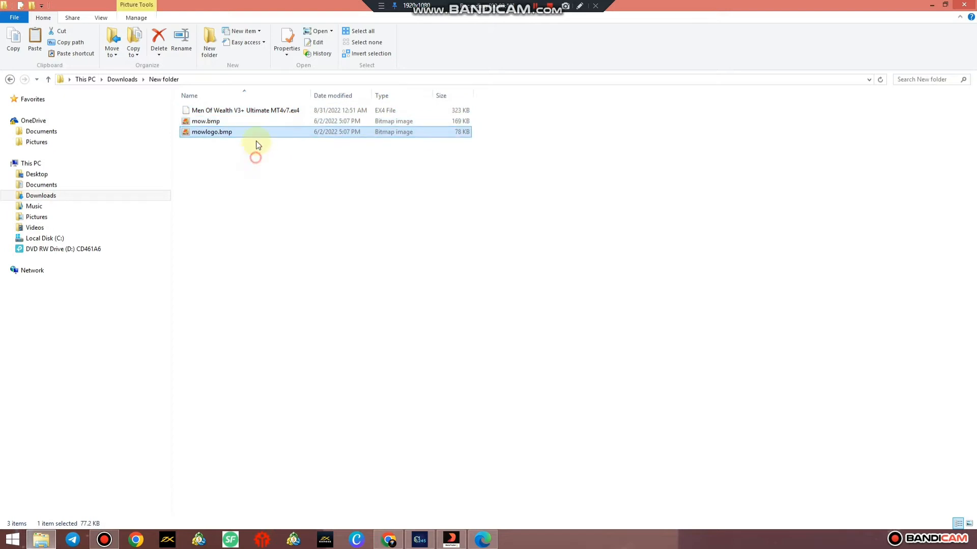
right_click(256, 144)
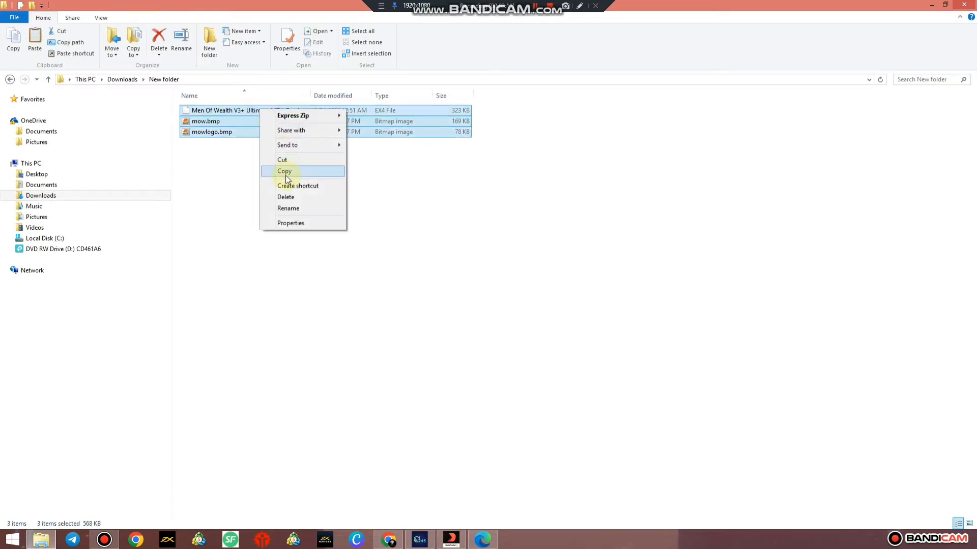
left_click(284, 171)
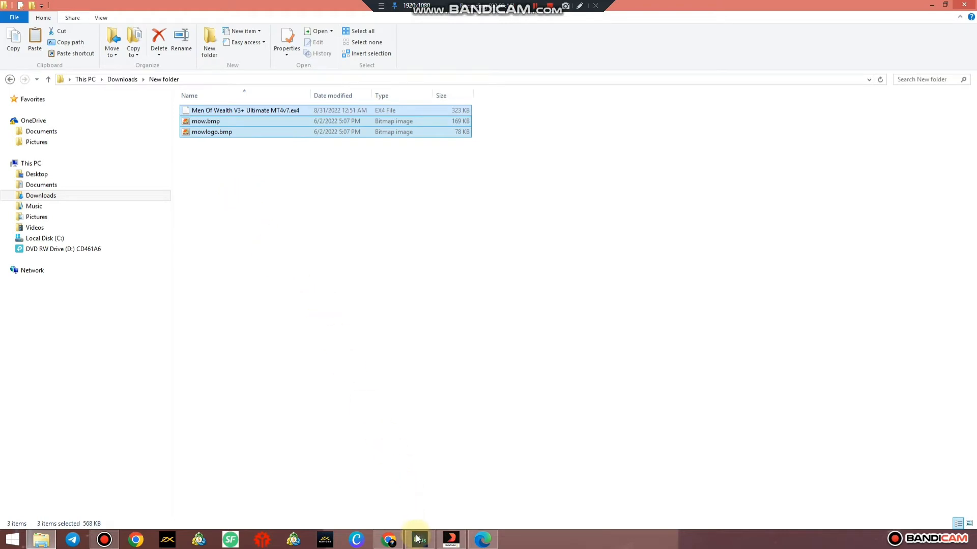
left_click(418, 539)
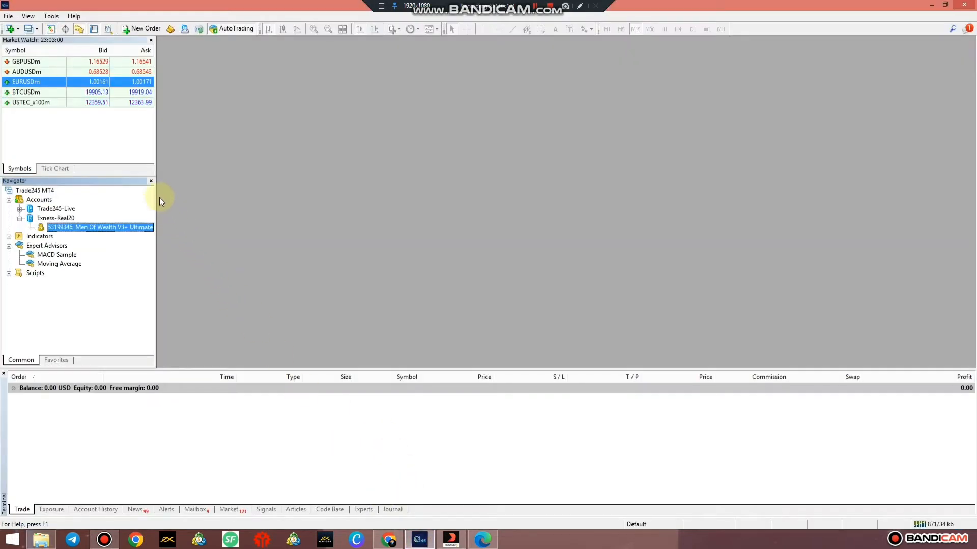
mouse_move(8, 15)
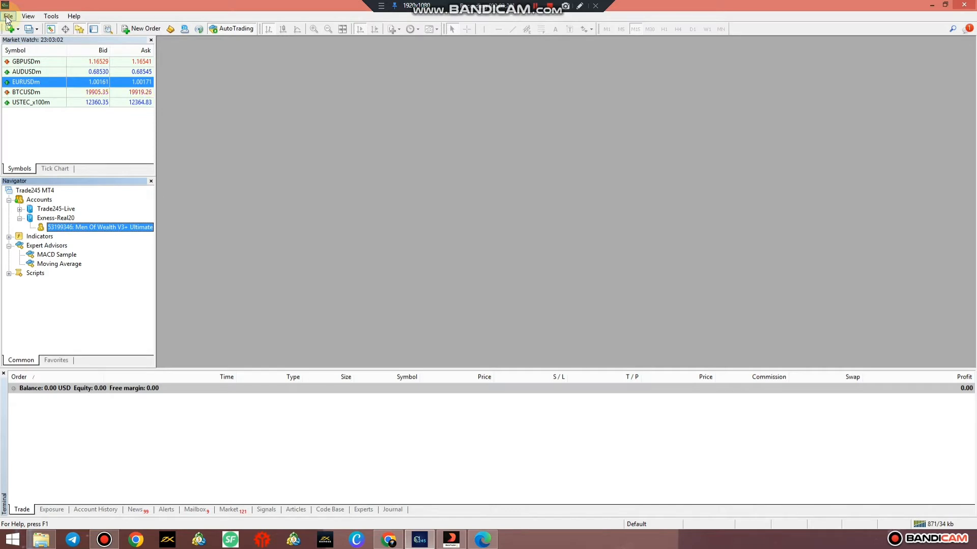
Step: Open the terminal's data folder from the File menu
left_click(8, 15)
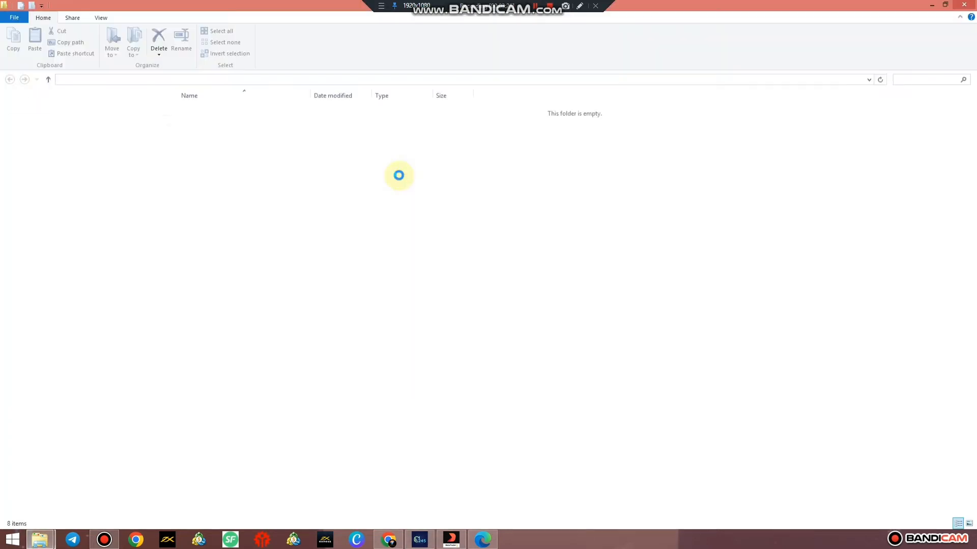
Step: Inside MQL4 > Experts, create a folder named Men Of Wealth V3+ Ultimate MT4v7
left_click(199, 142)
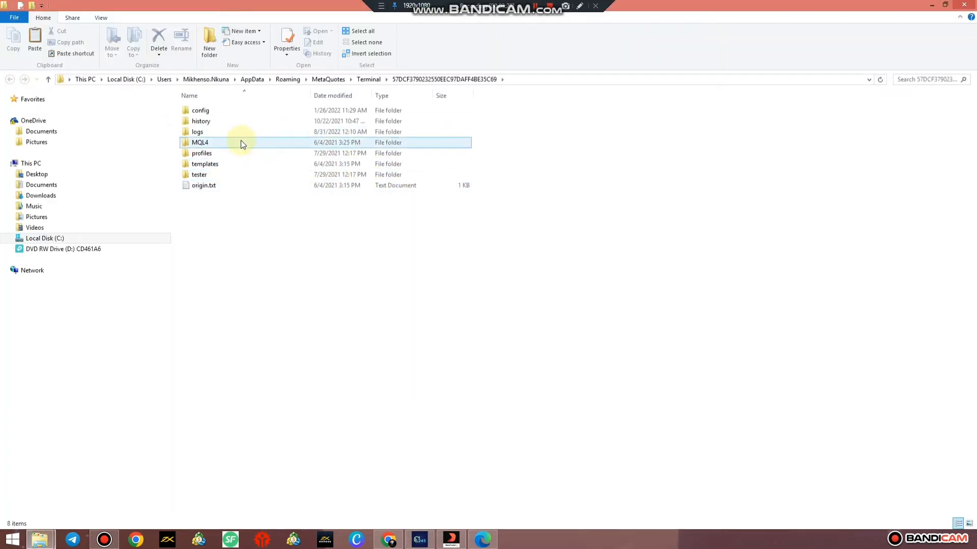
double_click(200, 142)
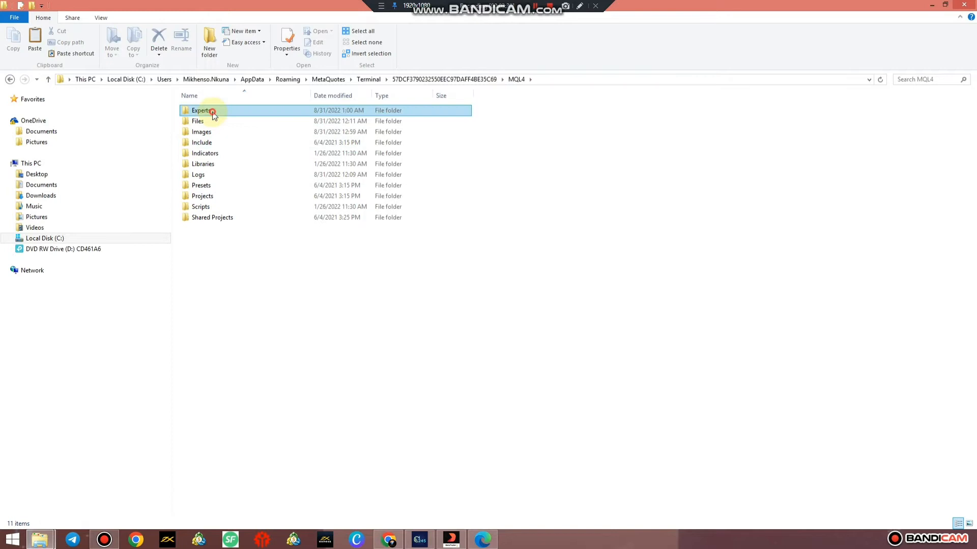
double_click(201, 110)
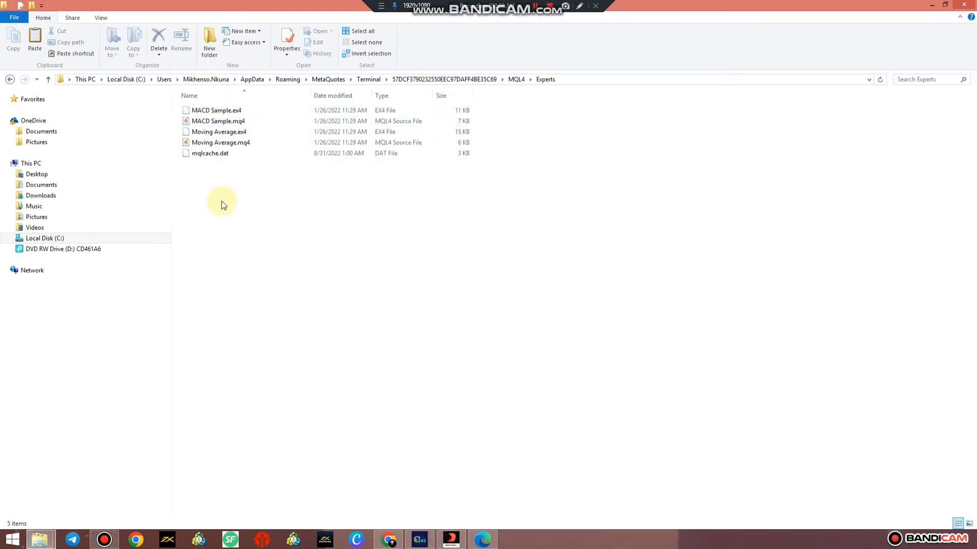
left_click(210, 43)
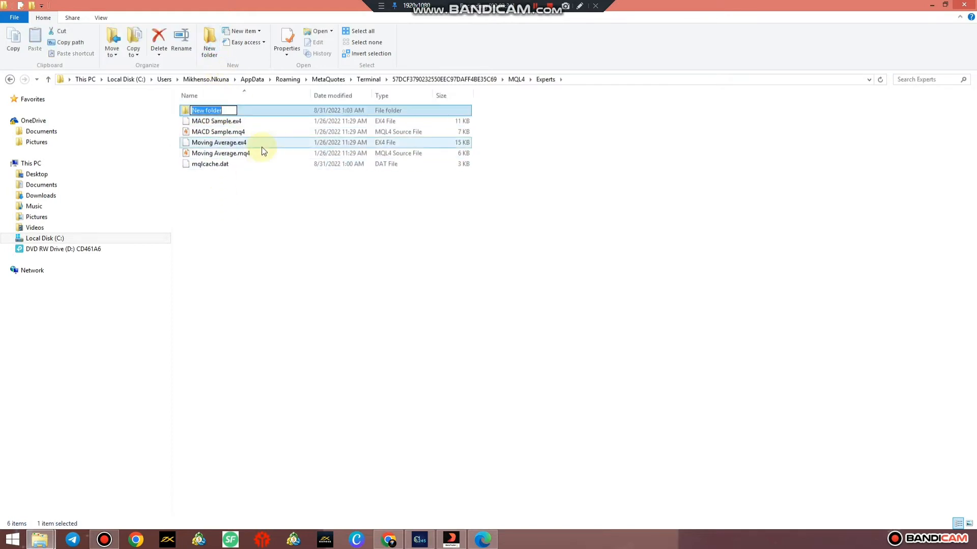
type("Men")
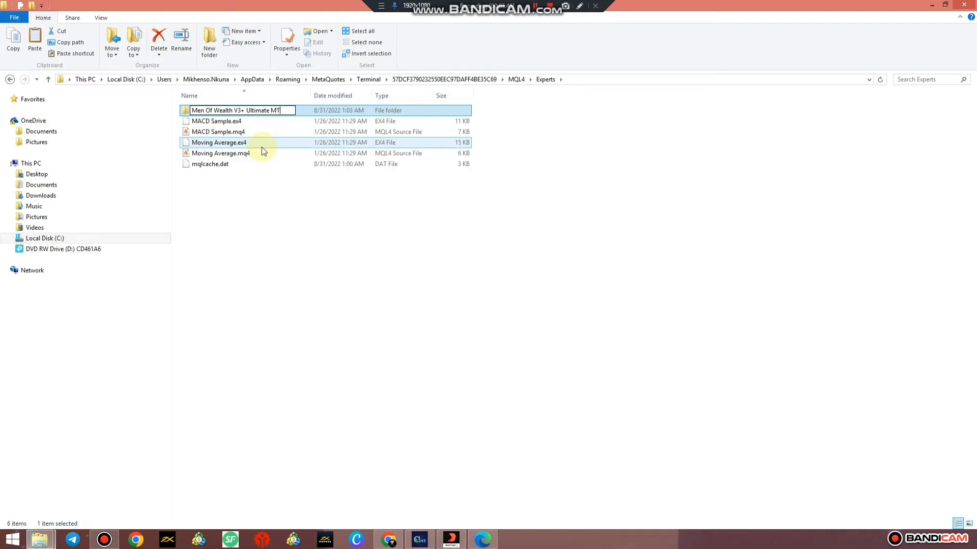
type("v7")
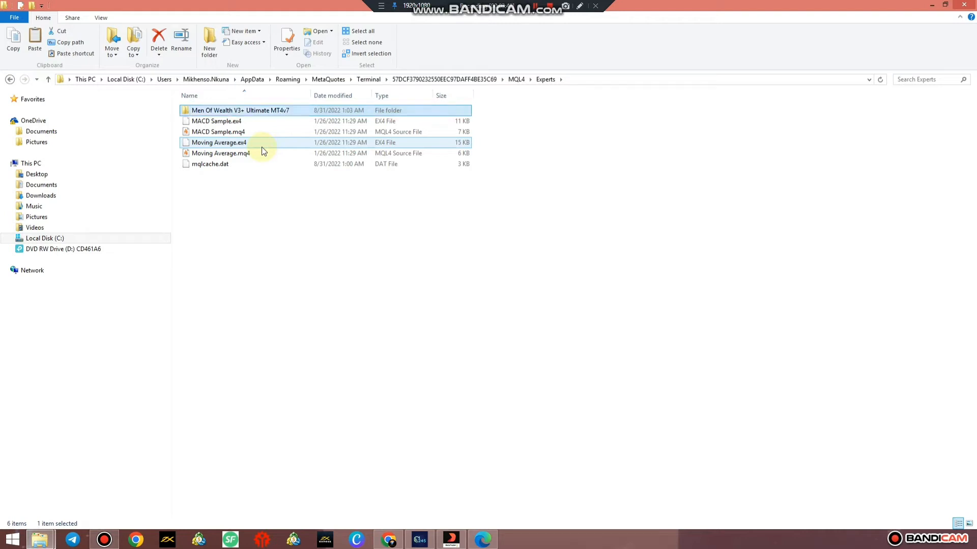
Step: Paste the EA file and both mow images into the new folder
double_click(241, 110)
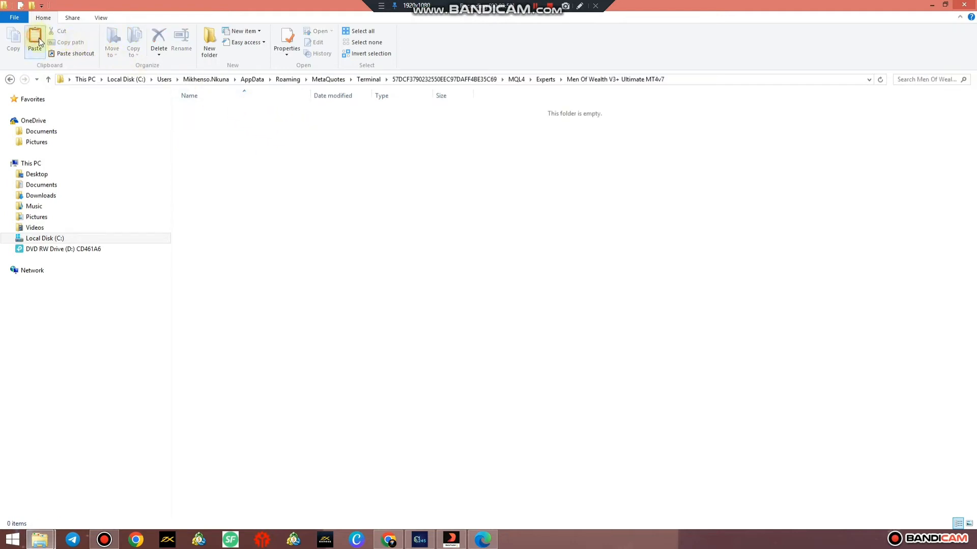
left_click(34, 43)
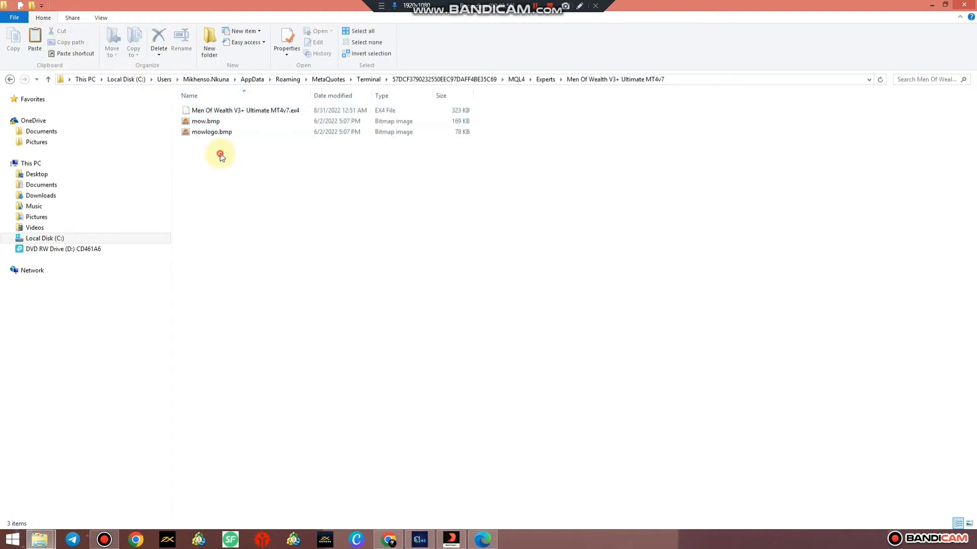
Step: Cut mow.bmp and mowlogo.bmp from the EA folder and open MQL4's empty Images folder
right_click(206, 121)
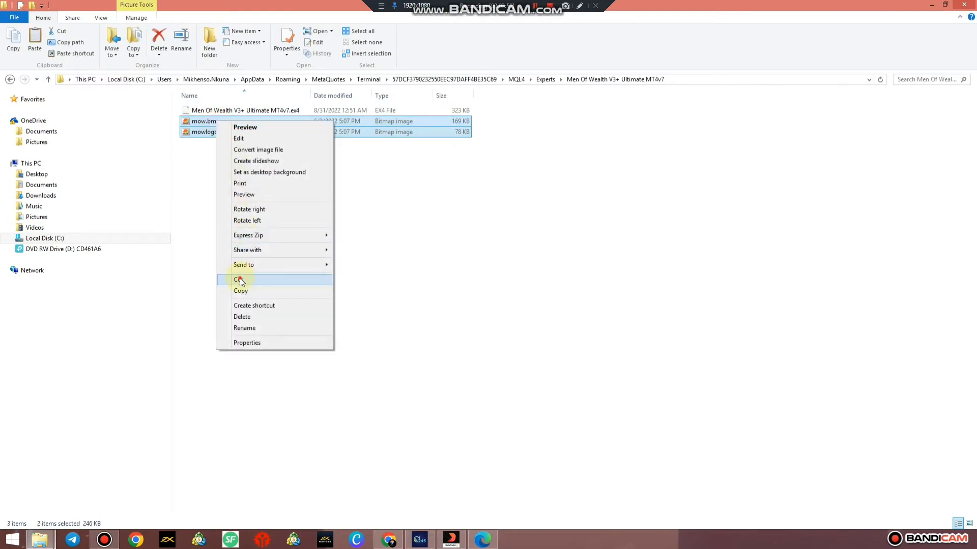
left_click(239, 278)
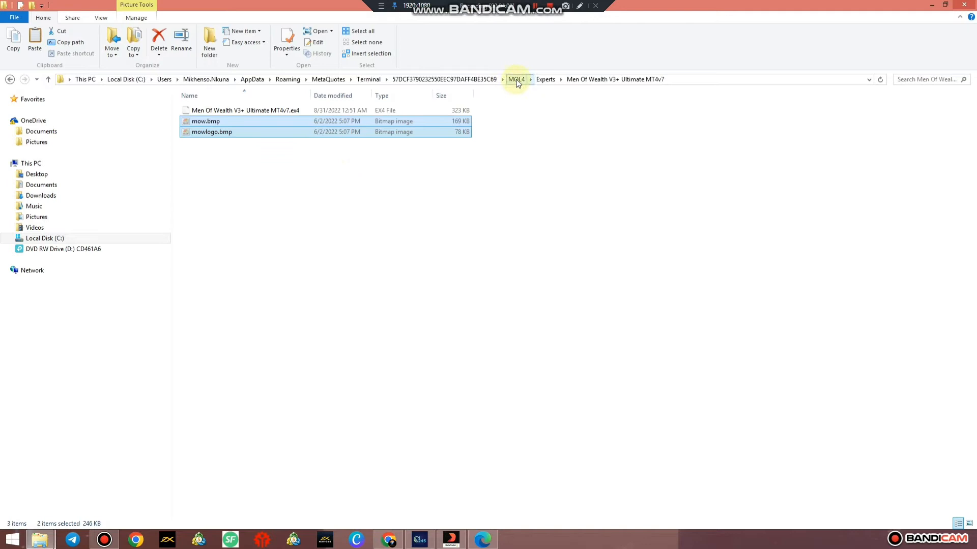
left_click(515, 80)
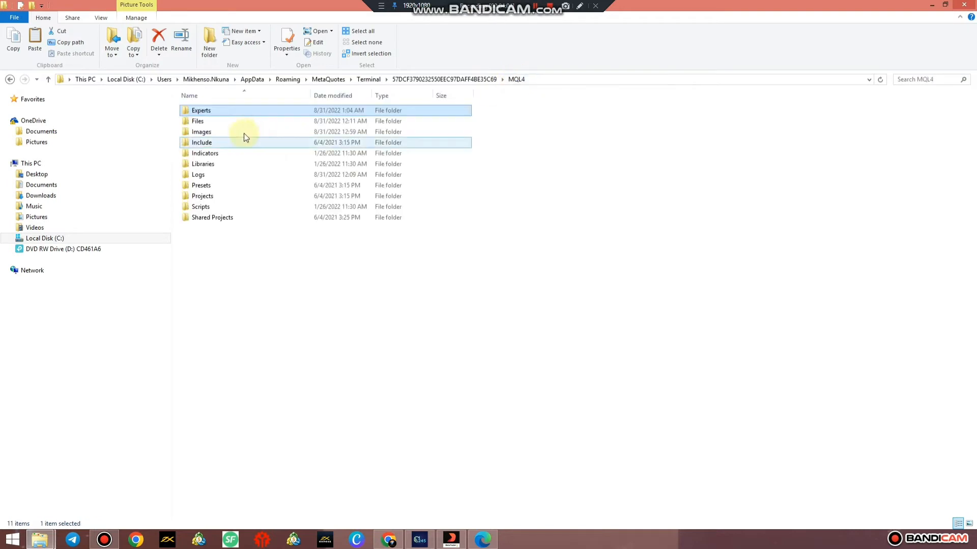
double_click(200, 132)
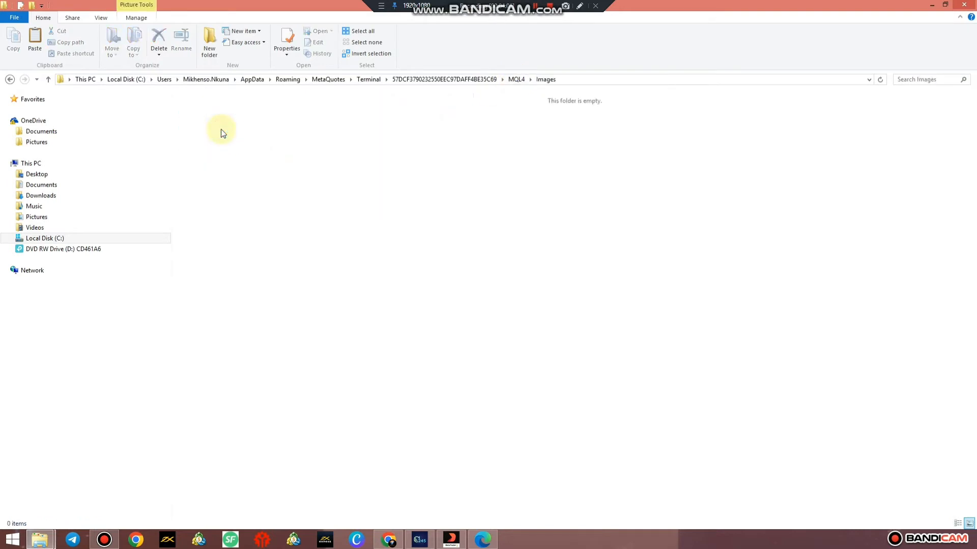
mouse_move(249, 201)
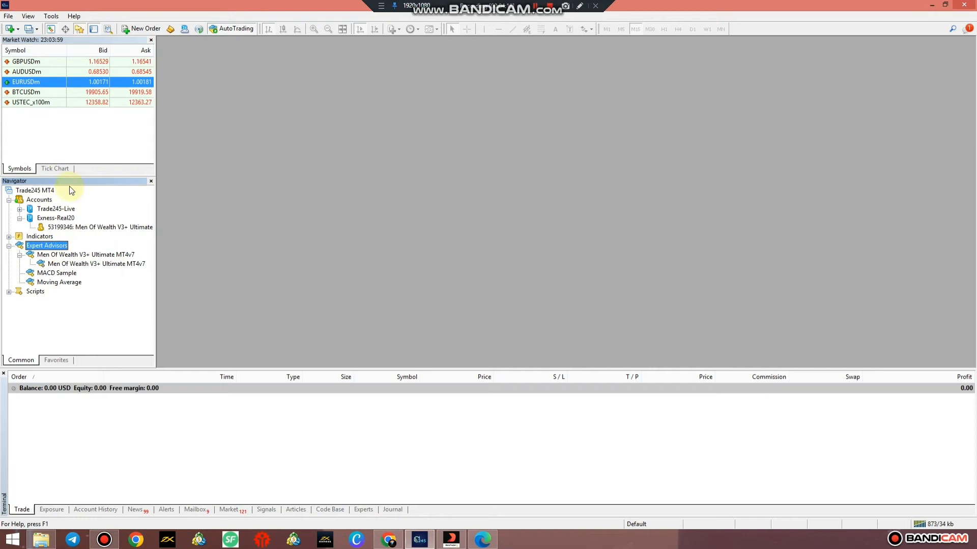
left_click(151, 181)
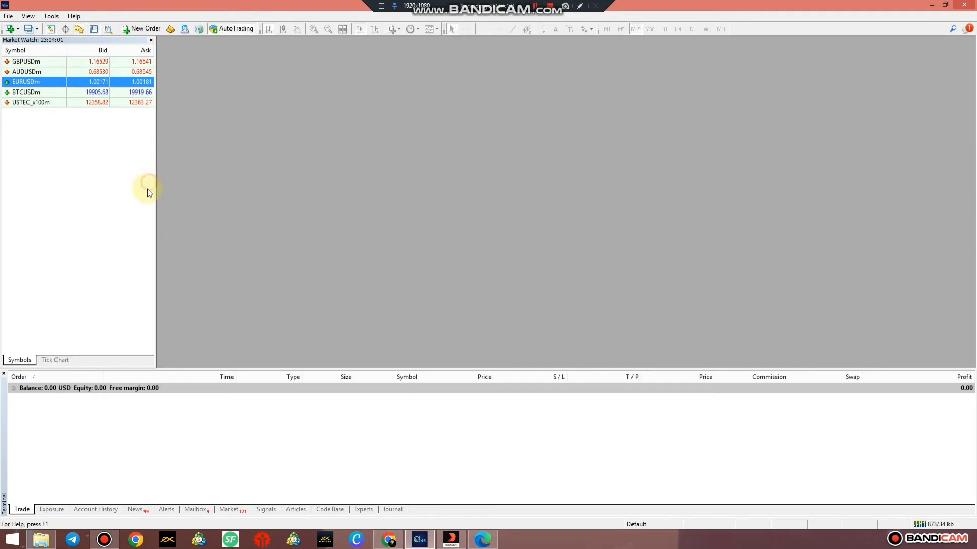
left_click(27, 15)
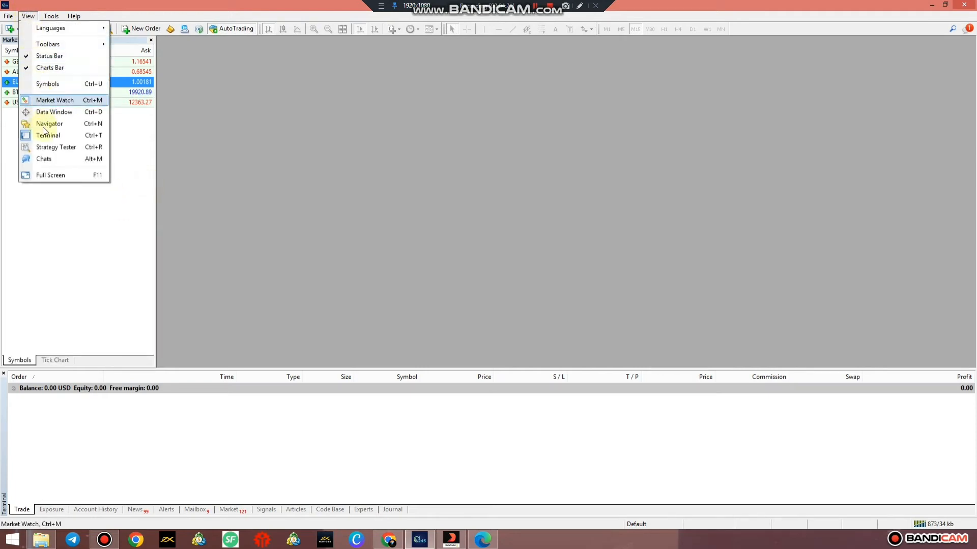
left_click(49, 123)
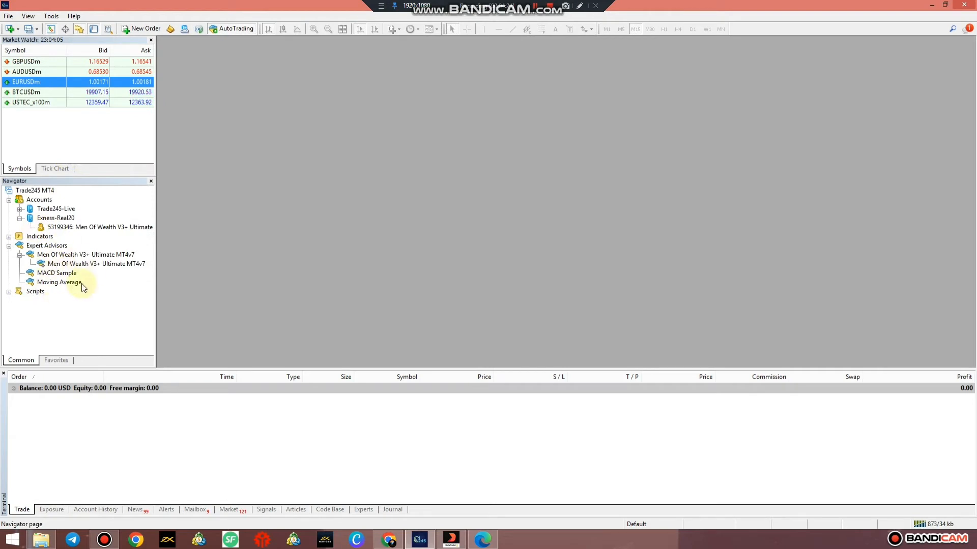
left_click(96, 264)
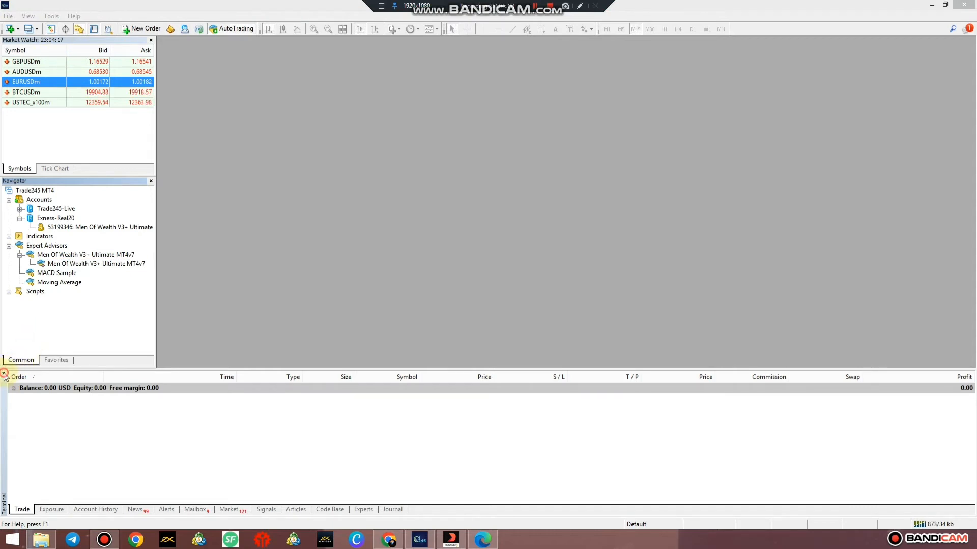
left_click(27, 15)
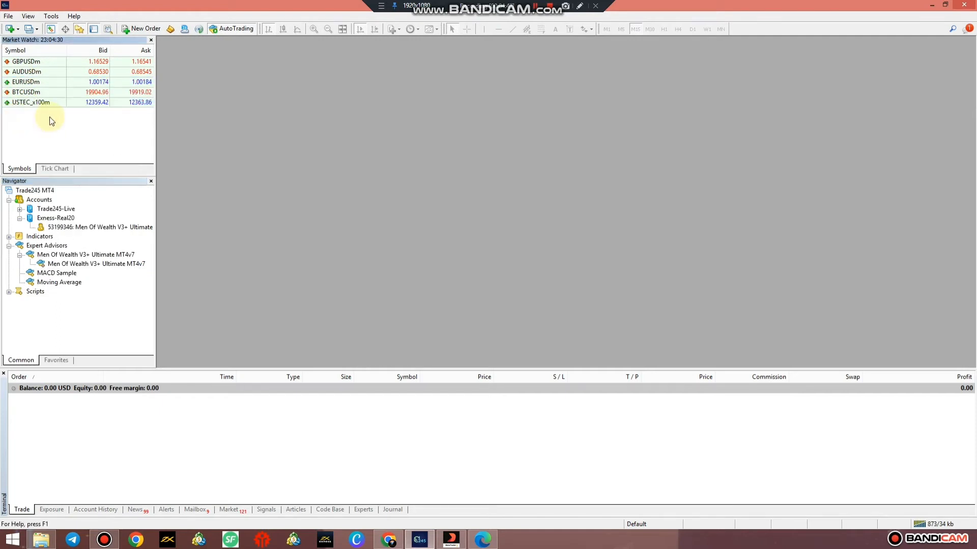
right_click(44, 123)
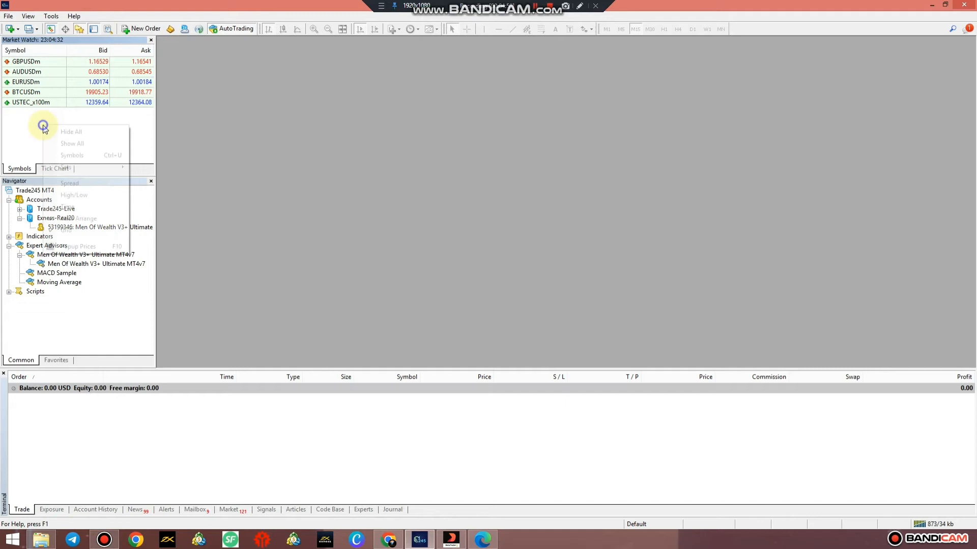
left_click(73, 155)
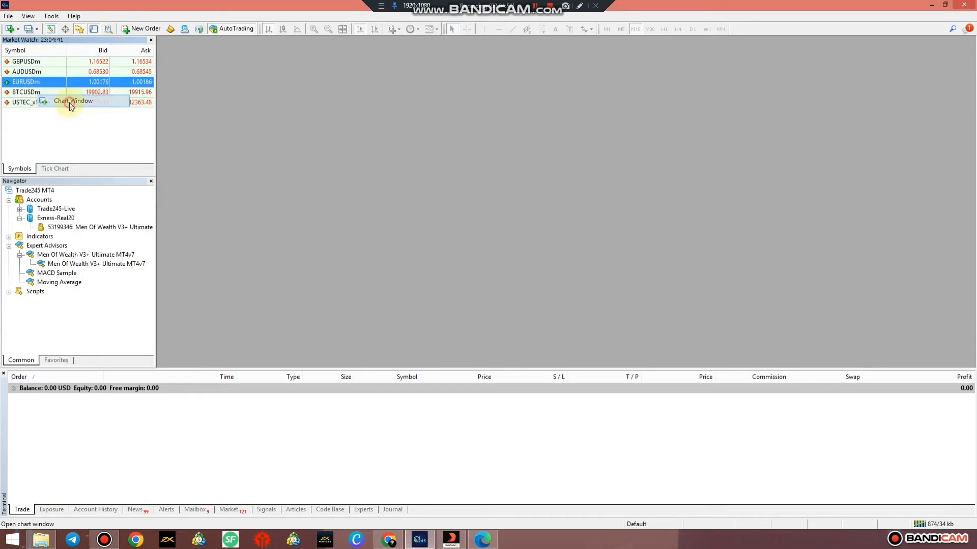
Step: Switch the EURUSDm chart to the M15 timeframe and browse the View menu
left_click(73, 101)
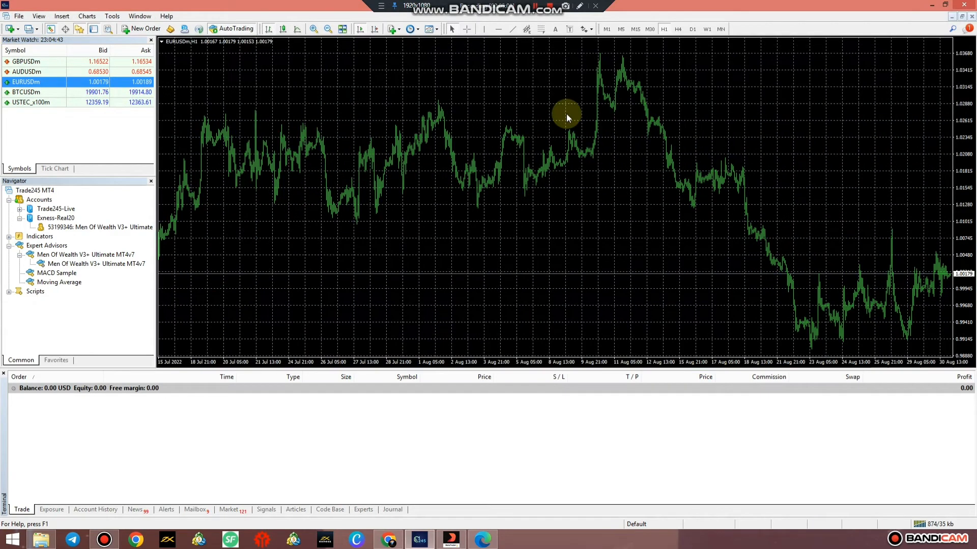
left_click(635, 28)
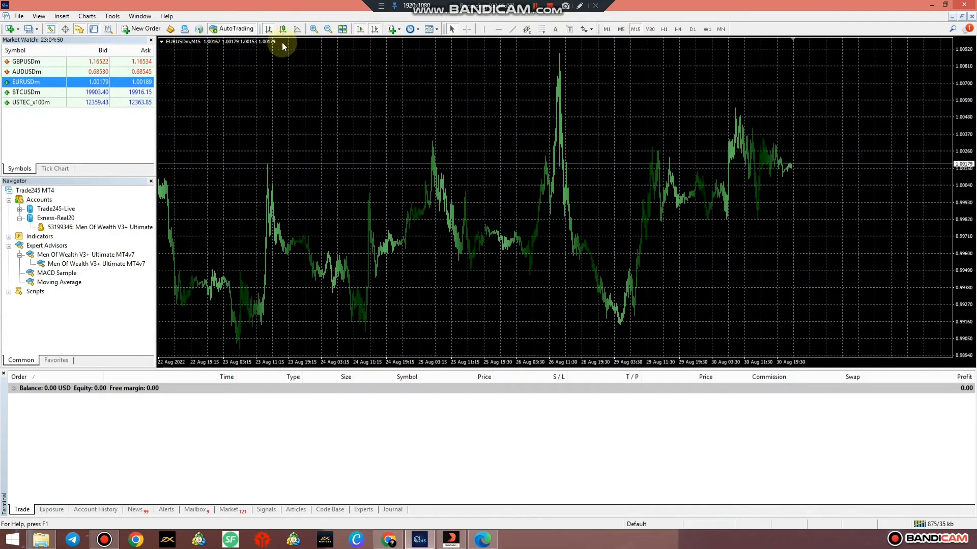
left_click(38, 15)
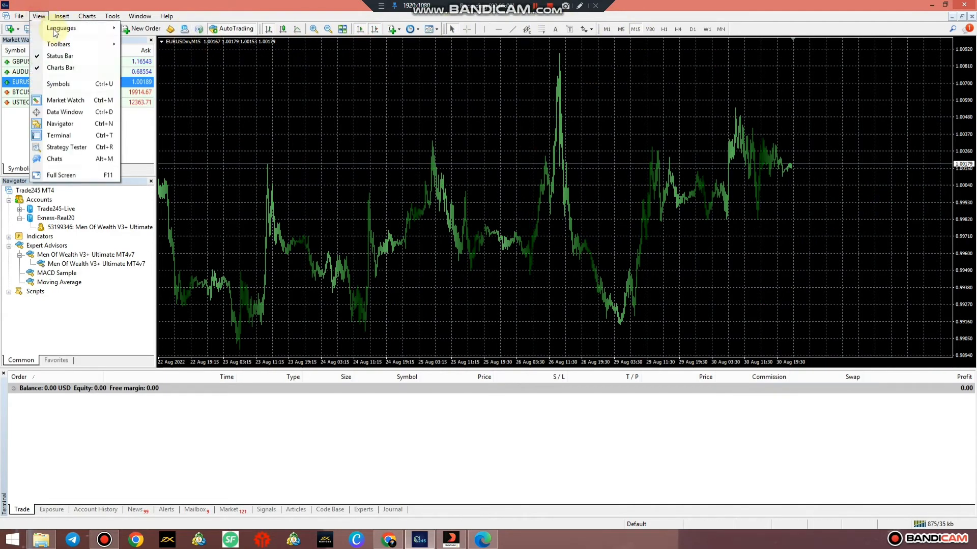
mouse_move(59, 44)
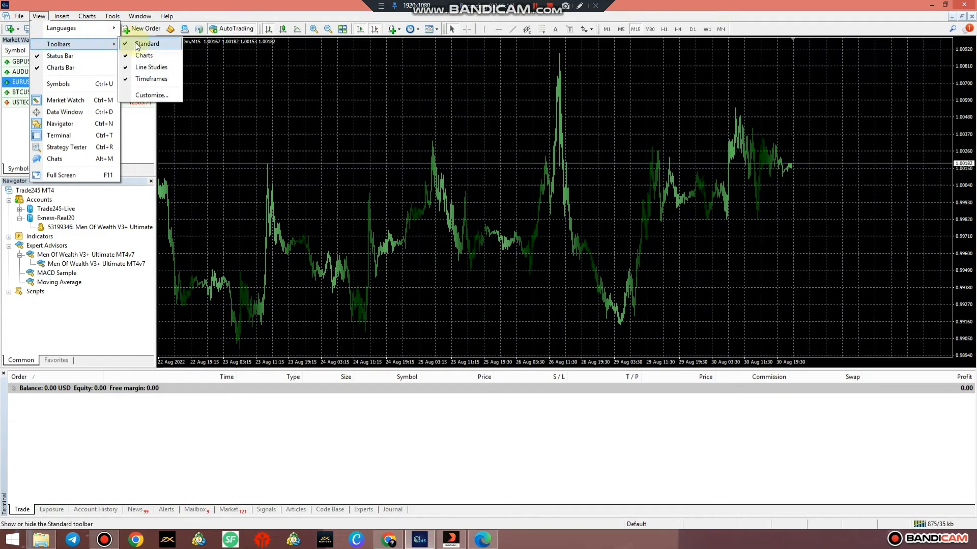
mouse_move(151, 79)
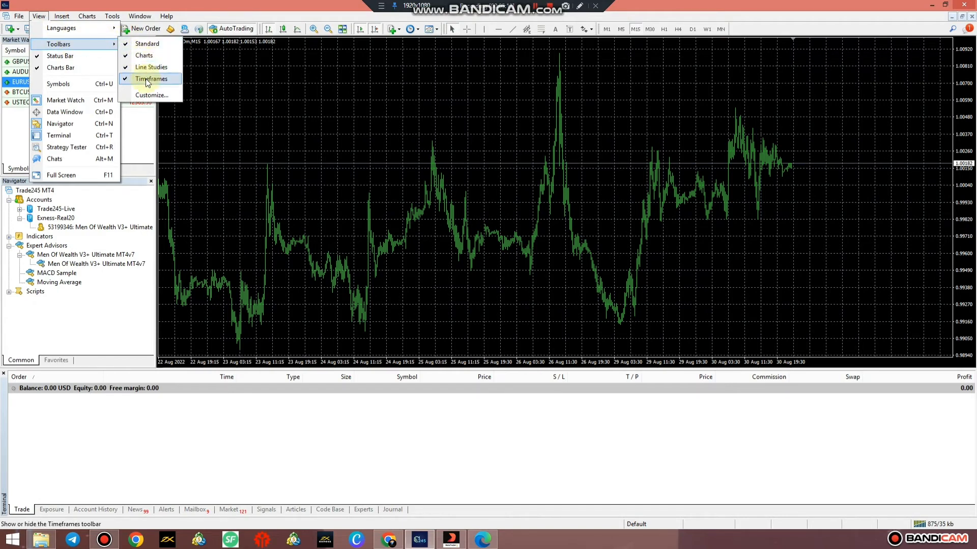
mouse_move(144, 55)
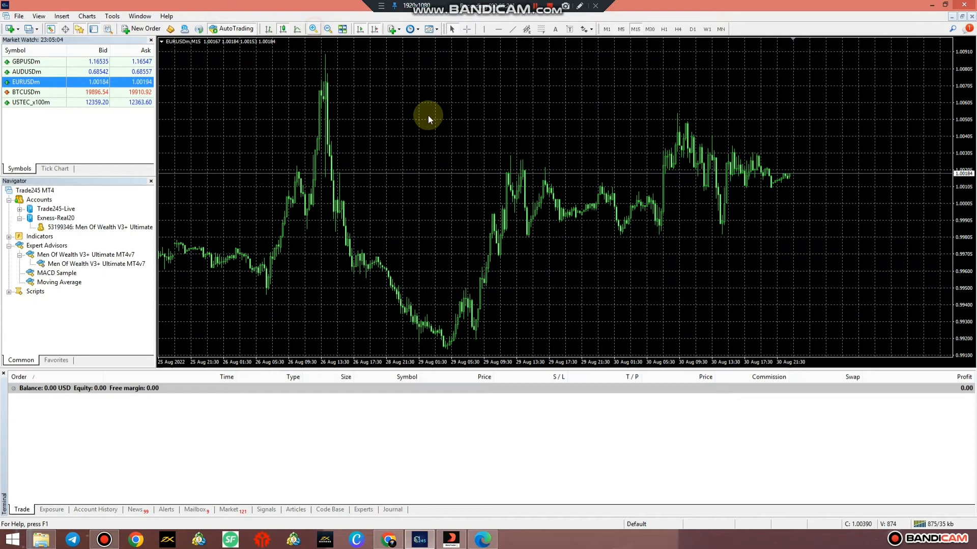
mouse_move(198, 264)
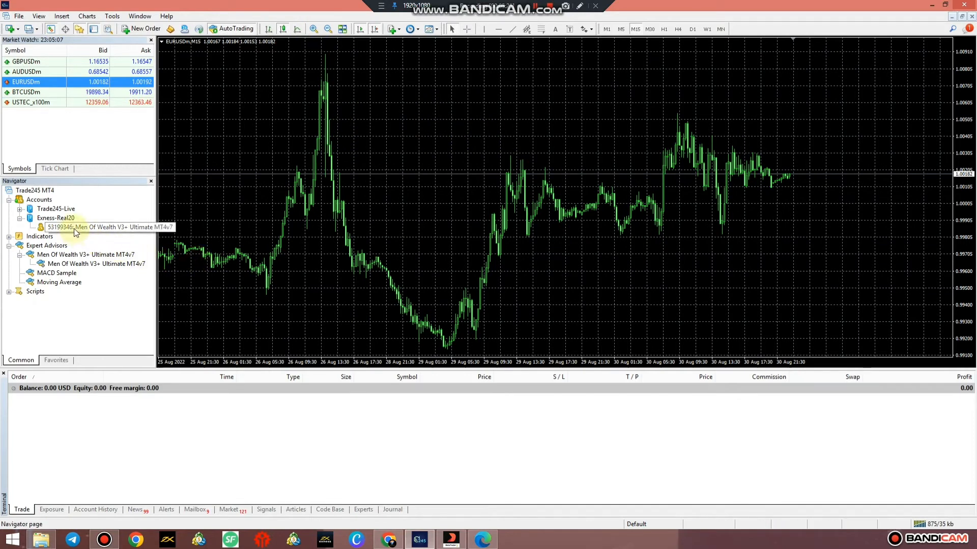
Step: Attach Men Of Wealth V3+ Ultimate MT4v7 from Navigator to the chart, opening its settings dialog
left_click(92, 263)
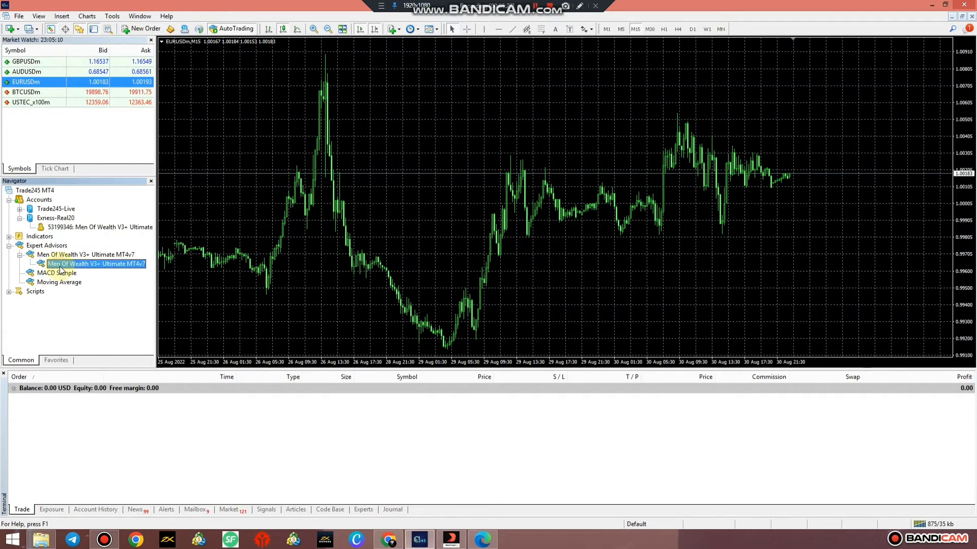
right_click(96, 264)
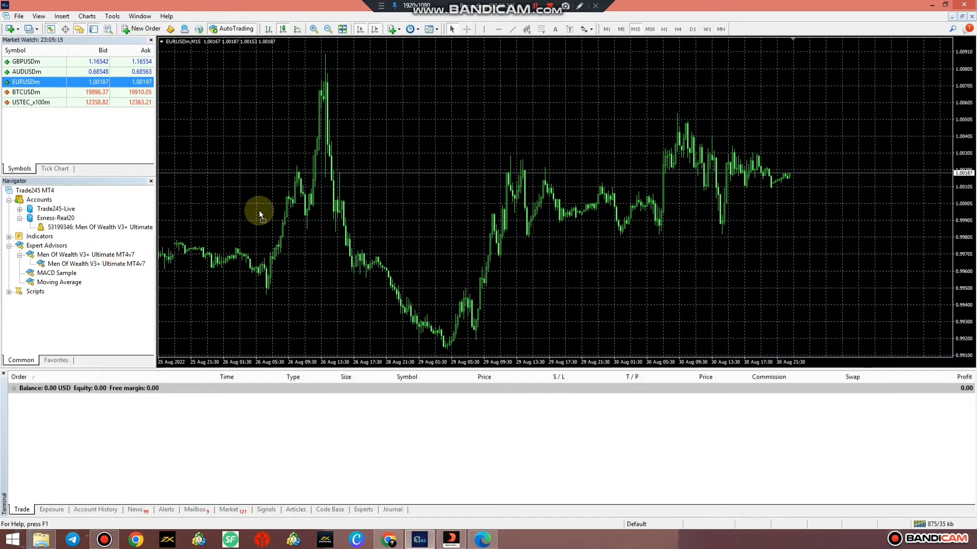
left_click(96, 264)
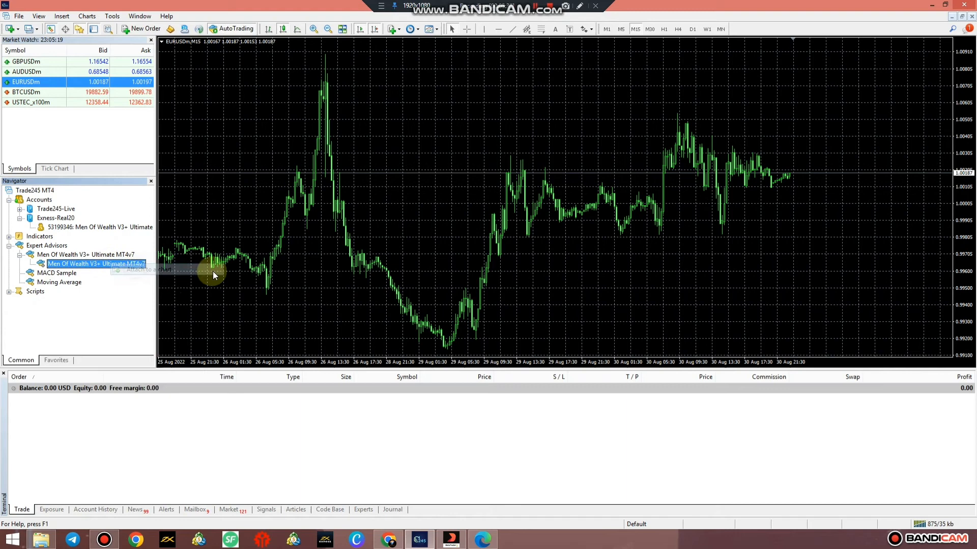
double_click(93, 263)
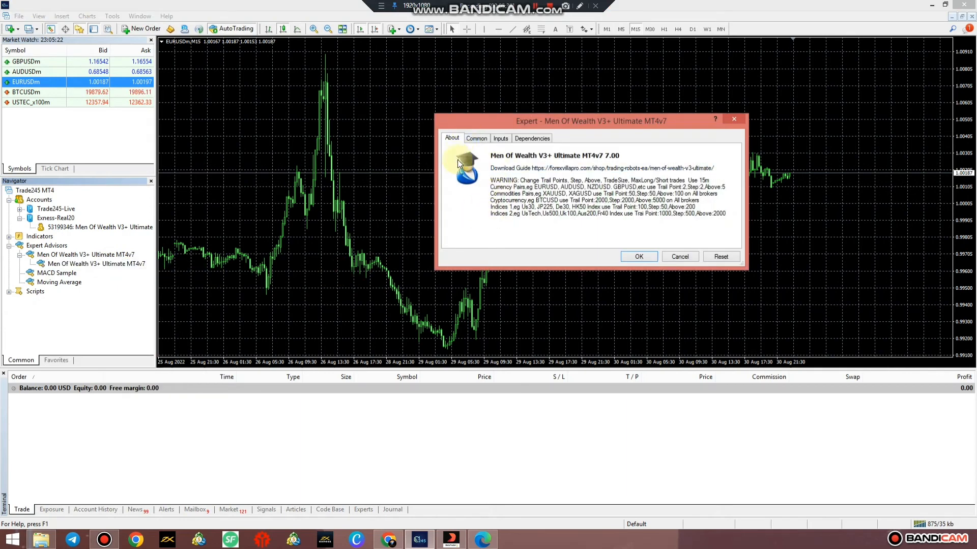
mouse_move(614, 168)
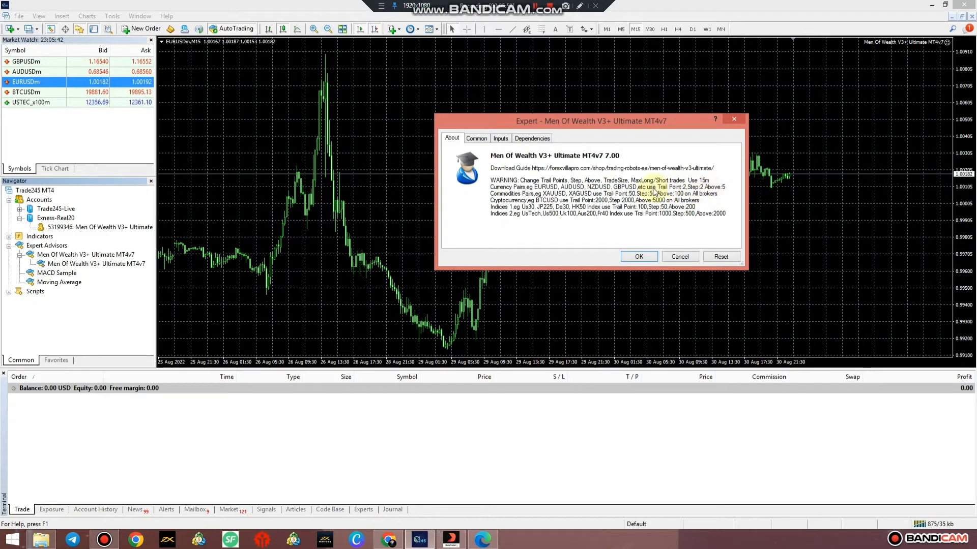
Step: Enter 2 for the expert's Trail_Point and Trail_Step inputs
left_click(500, 138)
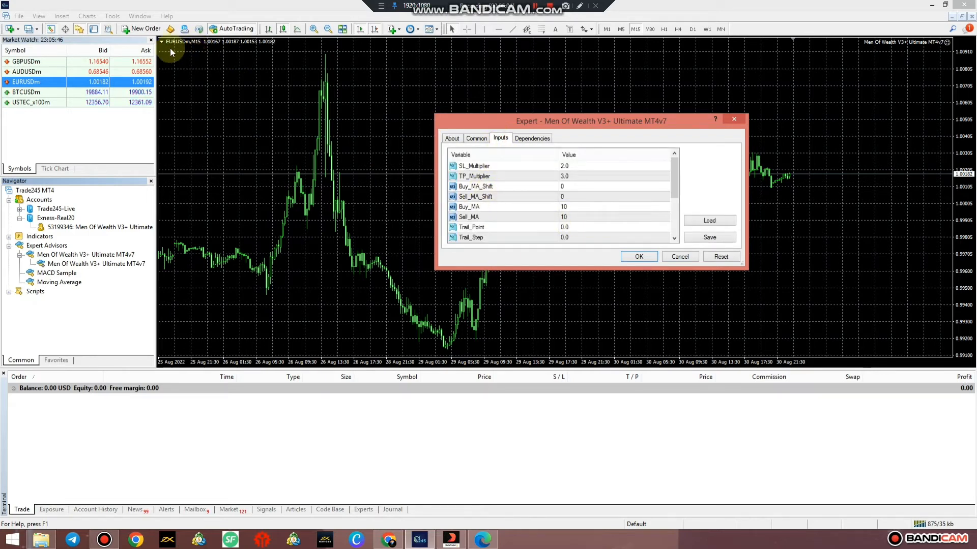
scroll("down", 3)
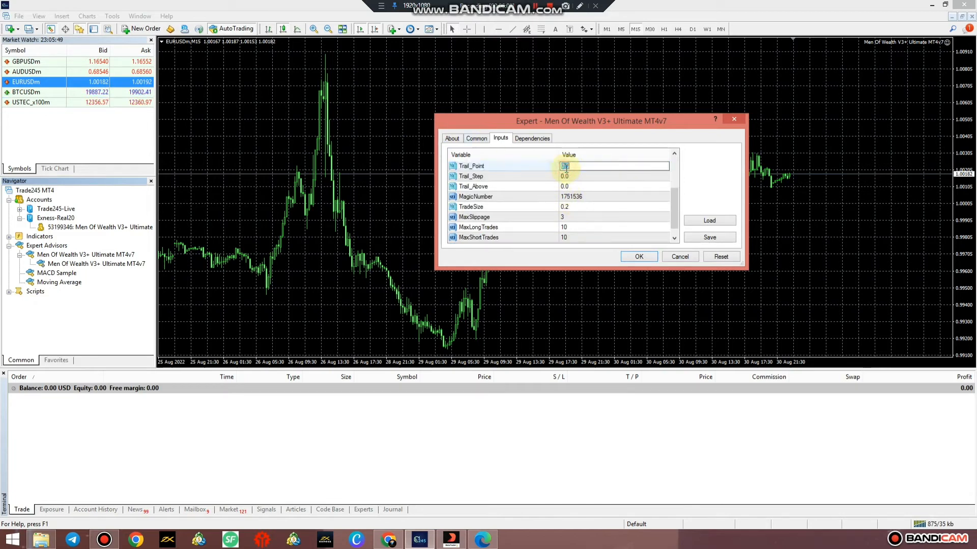
type("2")
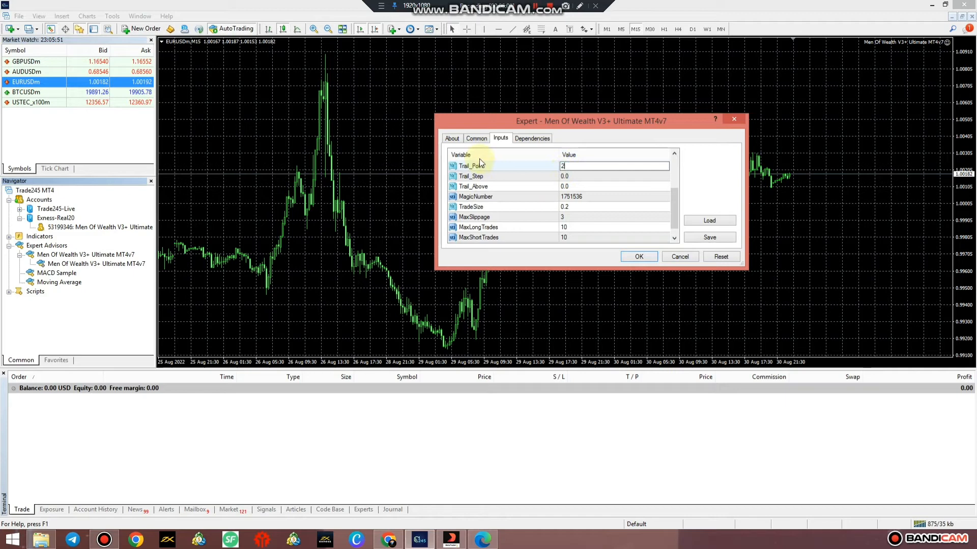
Step: After checking the About notes, set Trail_Above to 5, TradeSize 0.01 and MaxLongTrades 5
left_click(451, 138)
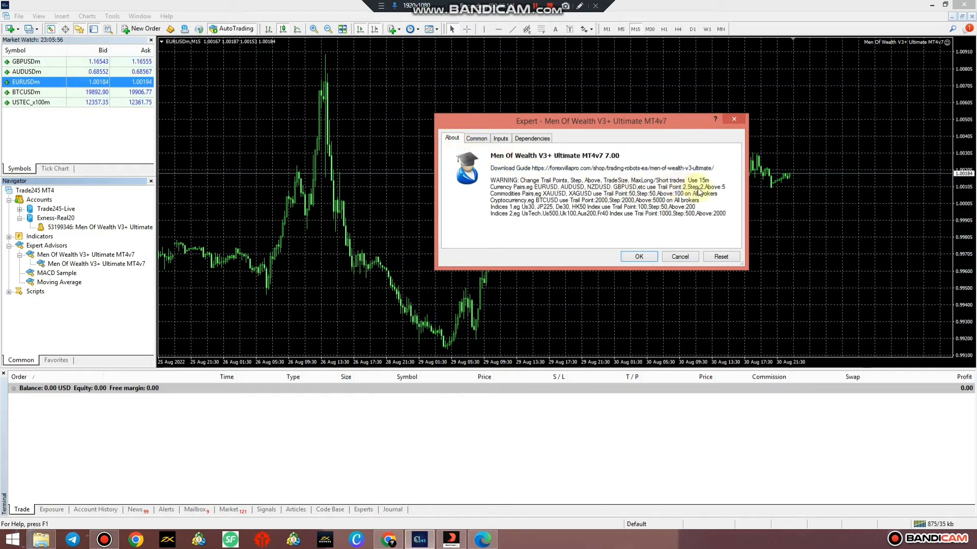
mouse_move(500, 144)
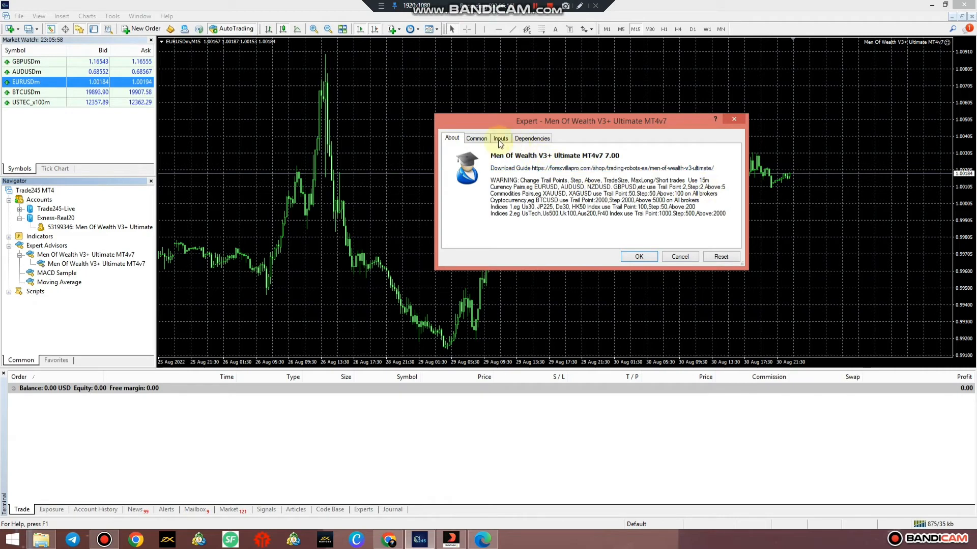
left_click(500, 138)
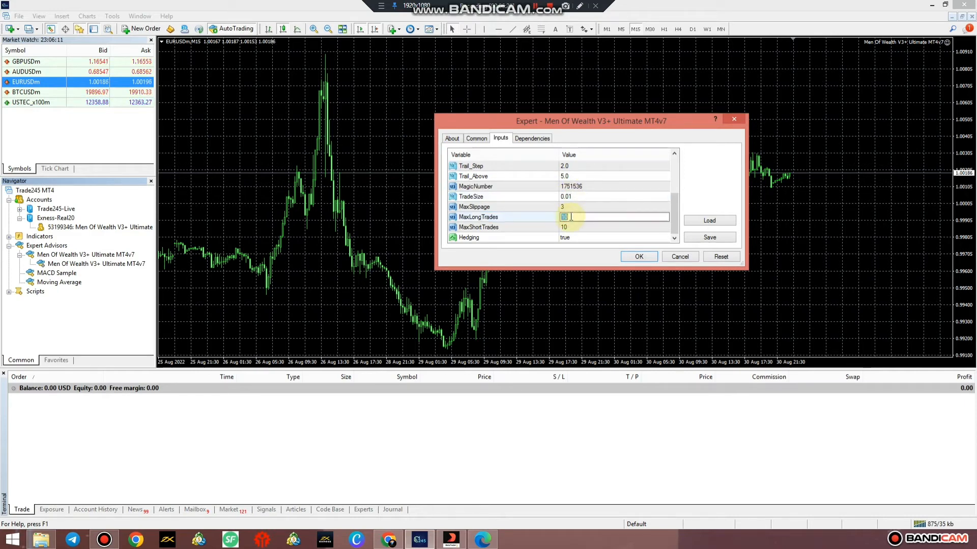
type("5")
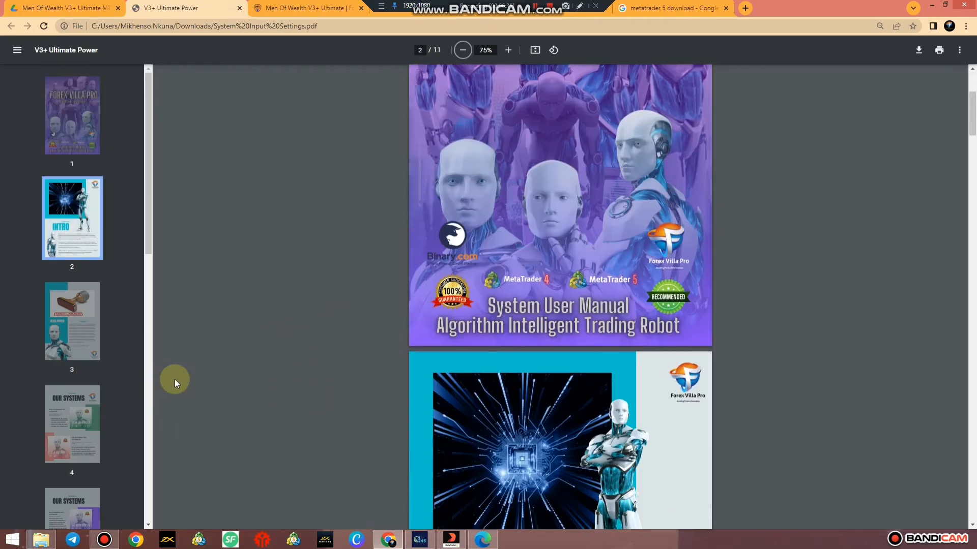
Step: Scroll the user manual PDF down to the Input Settings table on page 7
scroll("down", 3)
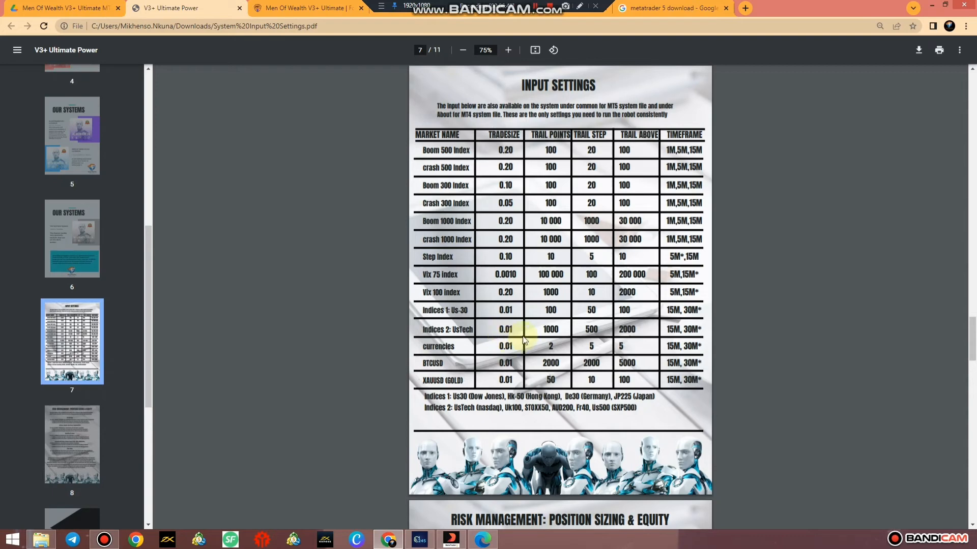
mouse_move(591, 273)
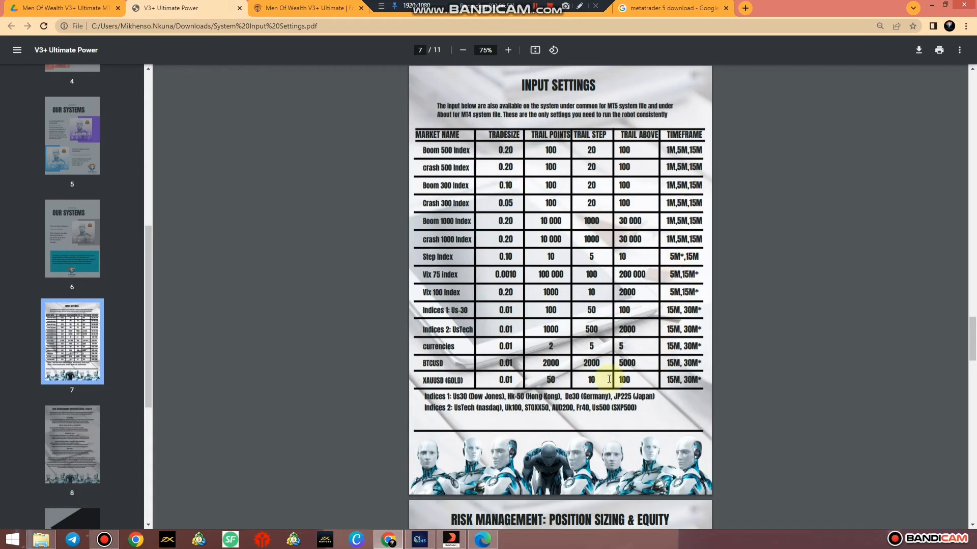
scroll("down", 3)
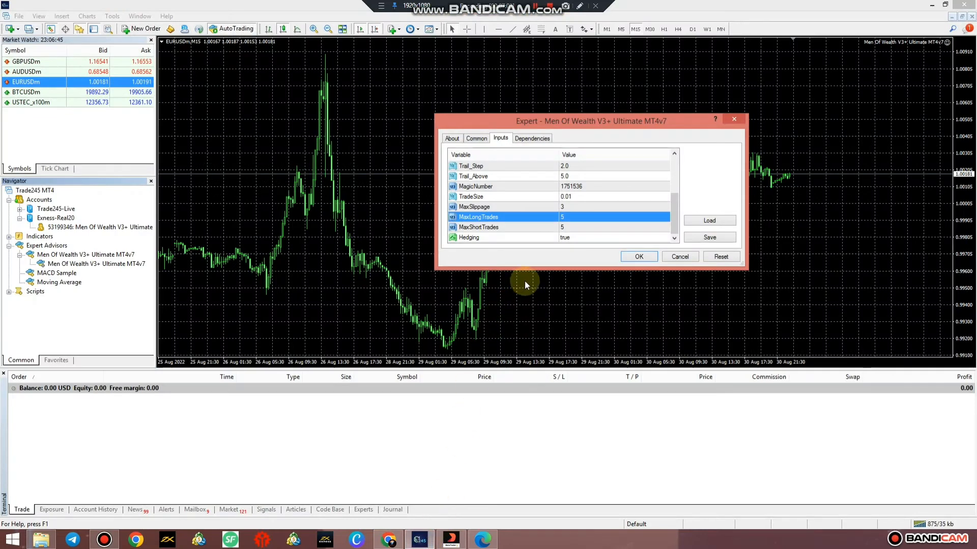
mouse_move(543, 225)
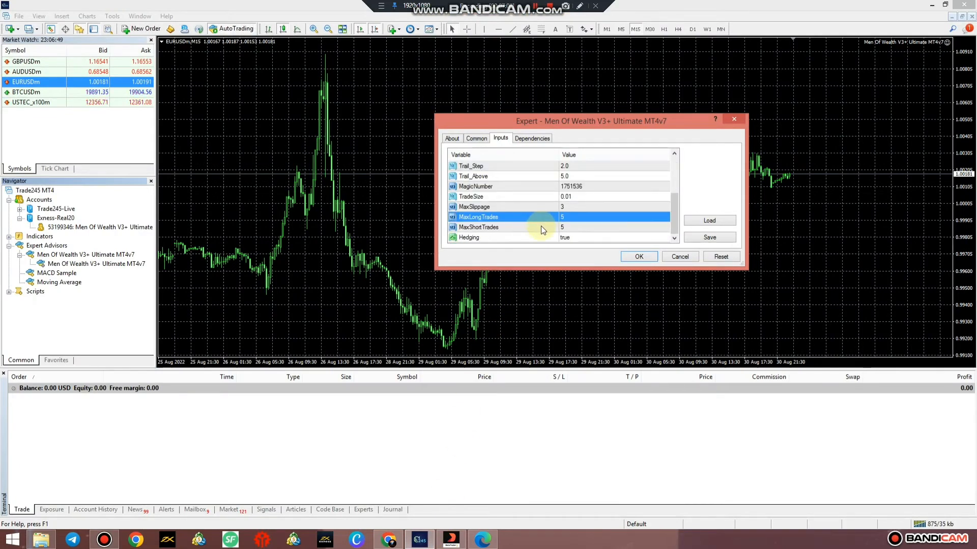
Step: Show the expert's About notes with recommended trail settings per market type
left_click(478, 227)
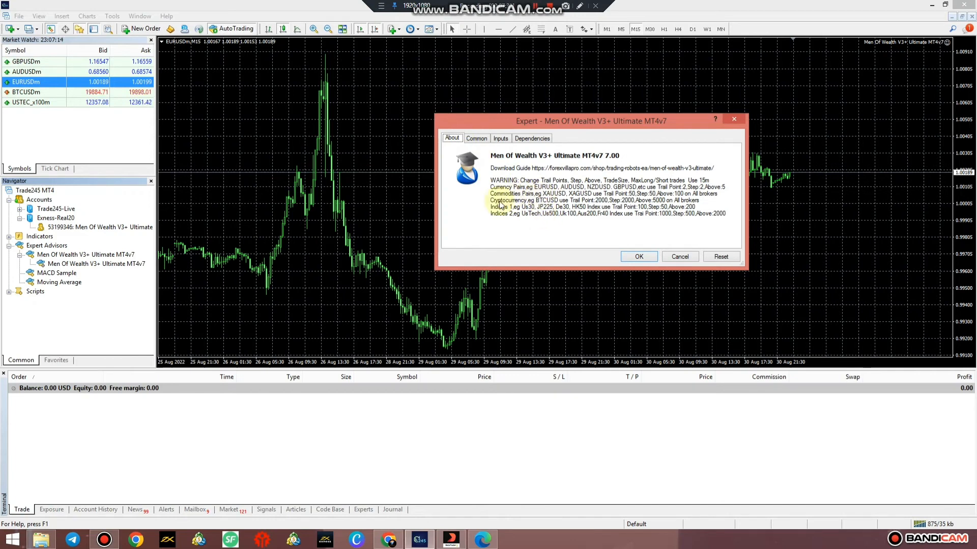
mouse_move(496, 216)
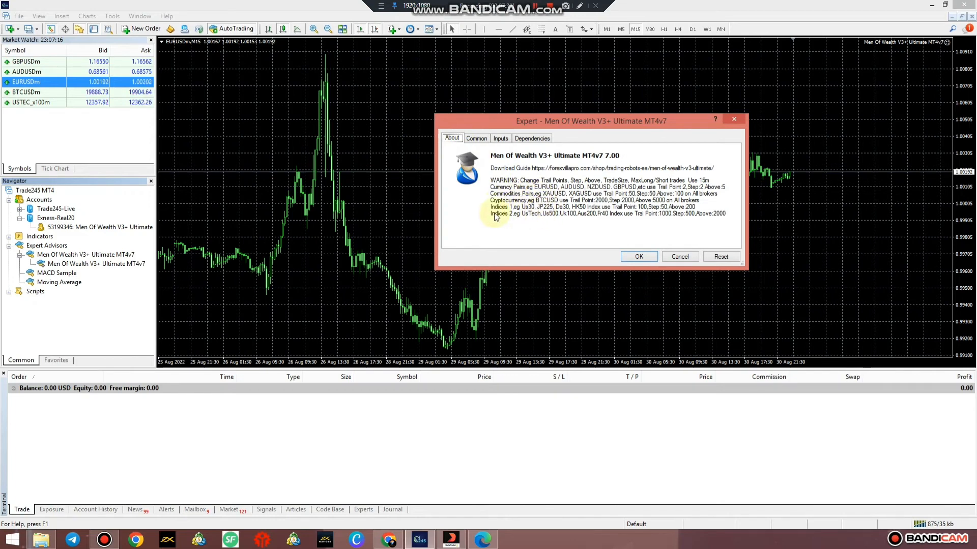
Step: Allow live trading on the Common settings and attach the expert to the EURUSD chart
left_click(476, 139)
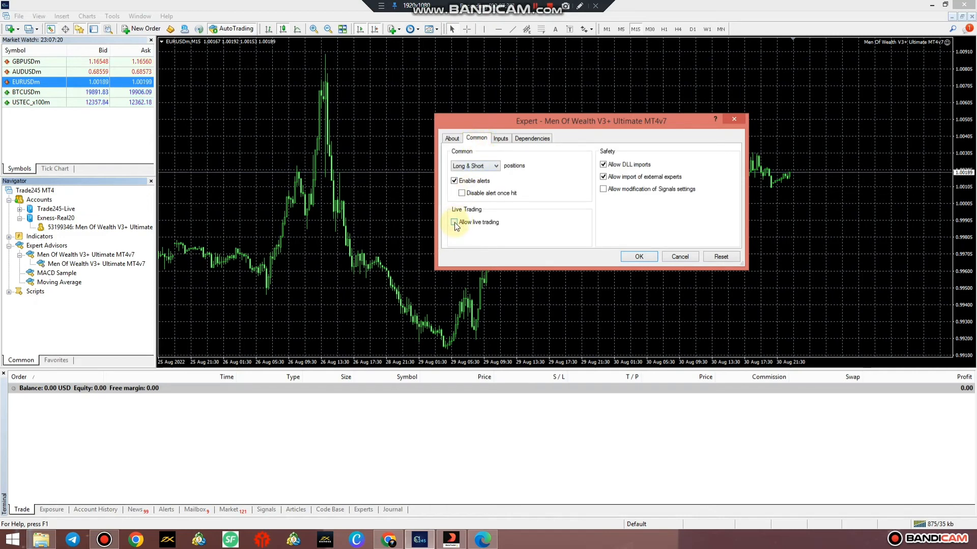
left_click(453, 223)
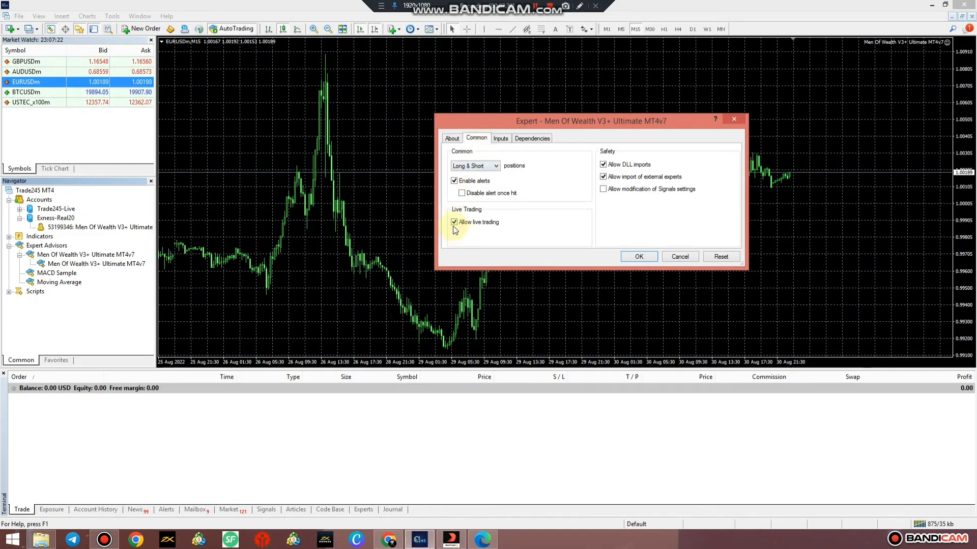
left_click(453, 222)
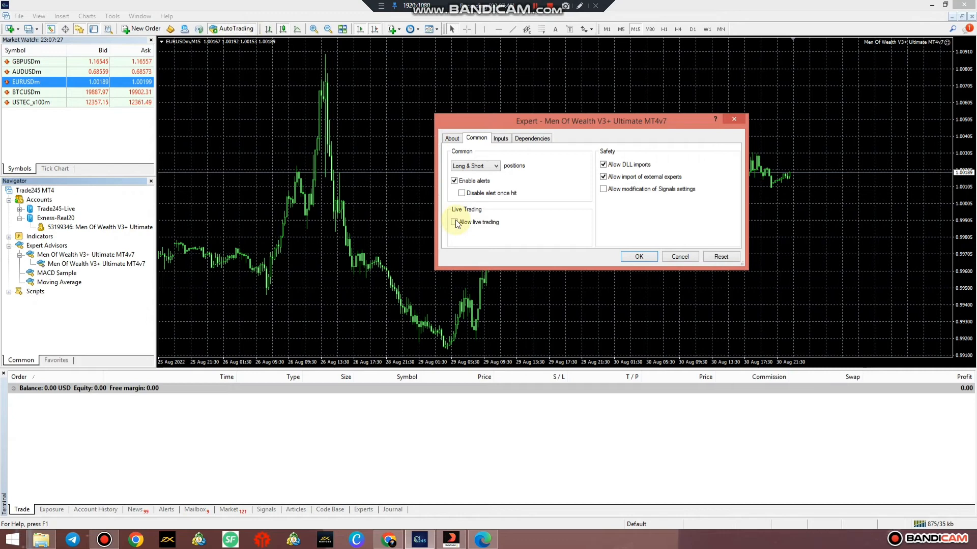
left_click(454, 222)
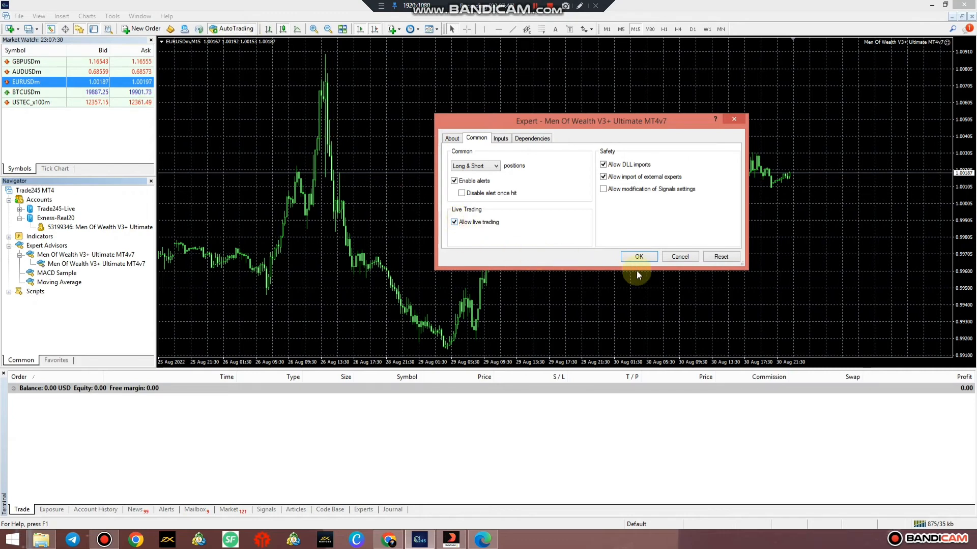
left_click(638, 256)
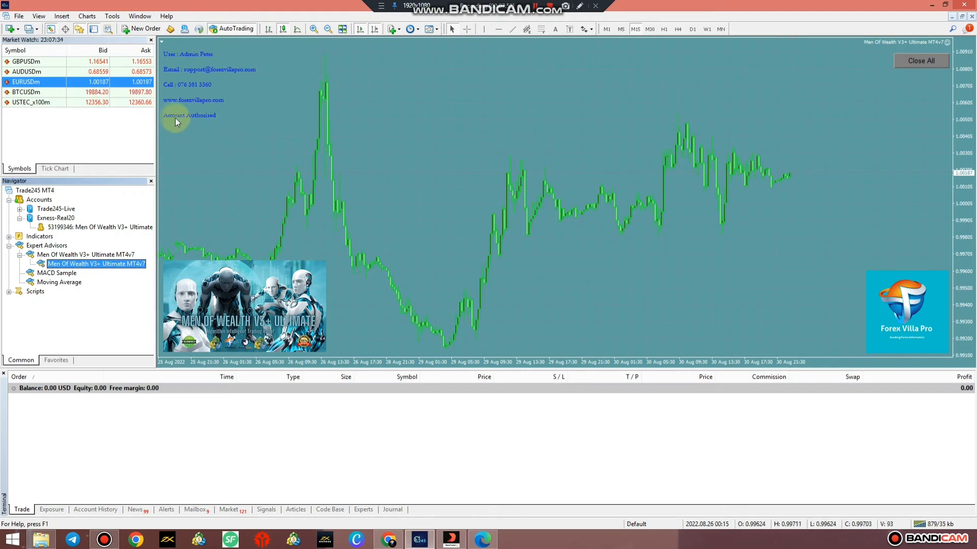
mouse_move(215, 29)
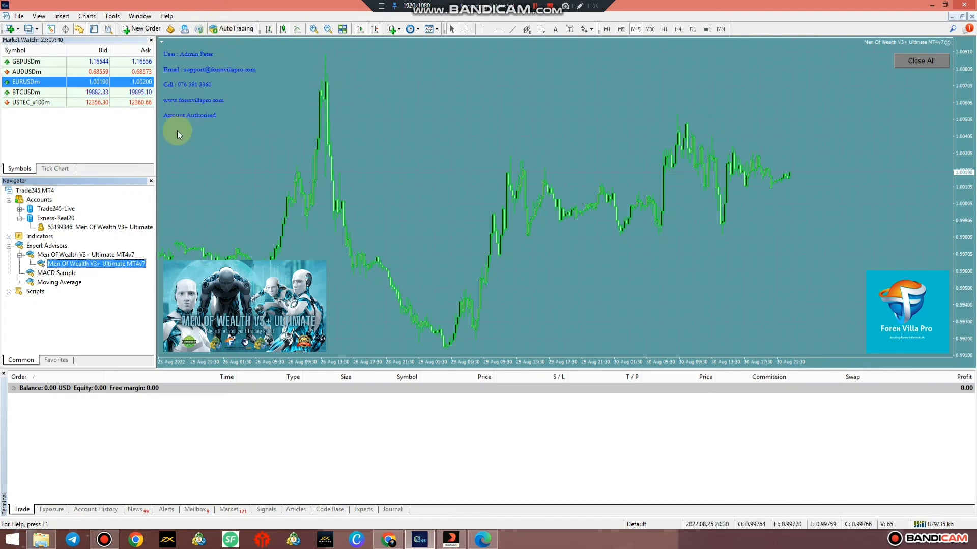
mouse_move(235, 156)
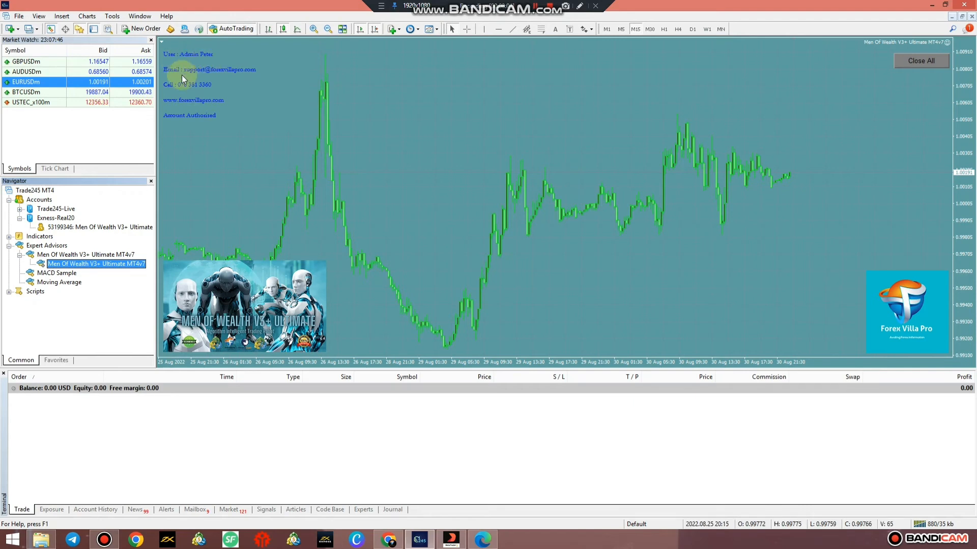
mouse_move(235, 79)
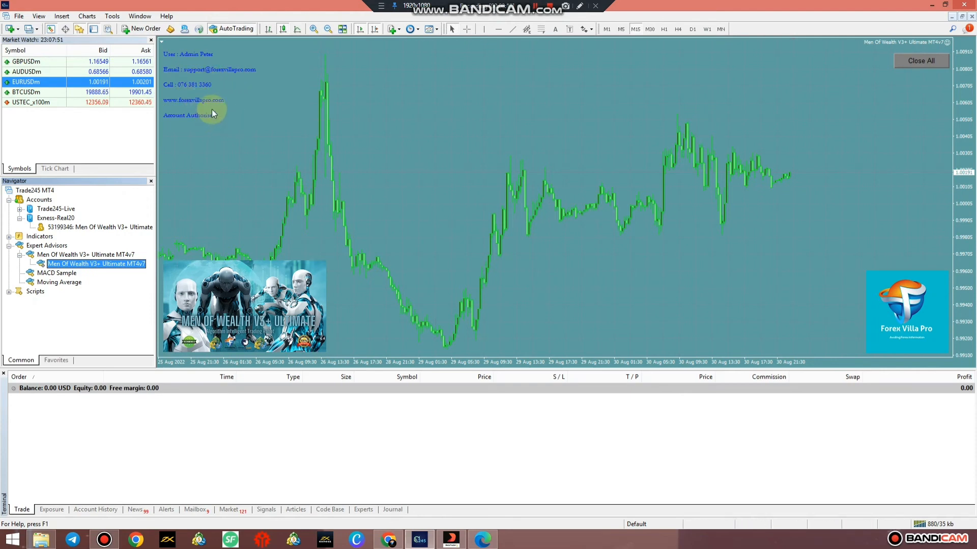
mouse_move(538, 198)
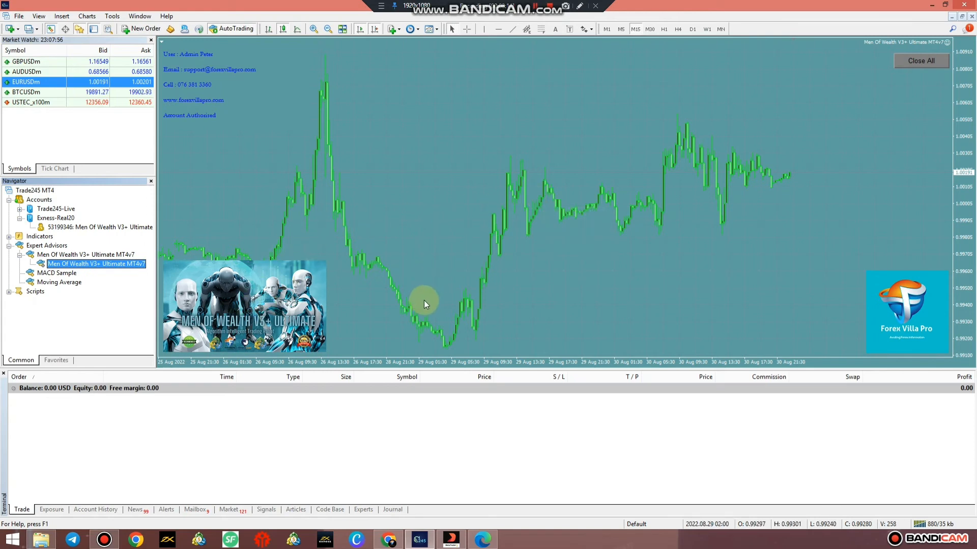
mouse_move(429, 294)
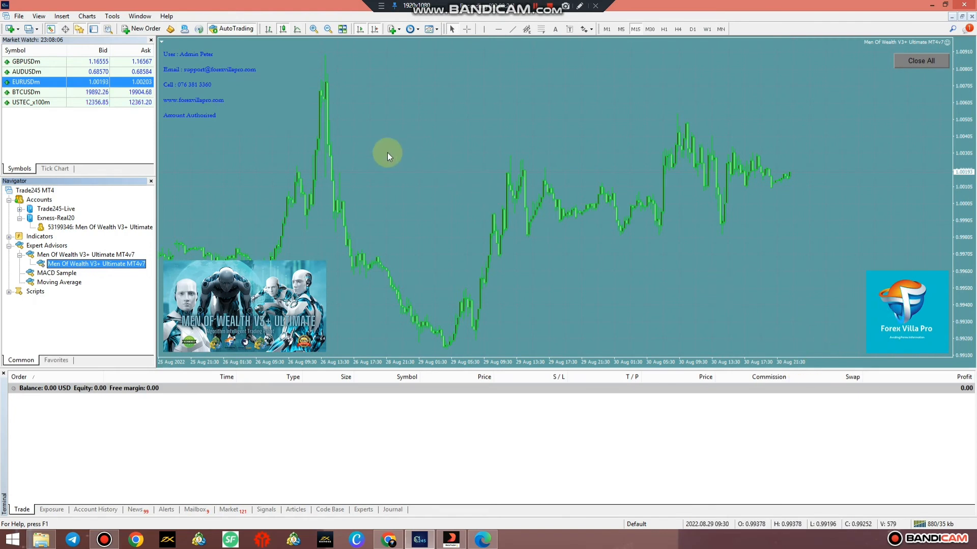
Step: Open a chart window for a Market Watch symbol and switch to the AUDUSDm,M15 chart
right_click(26, 71)
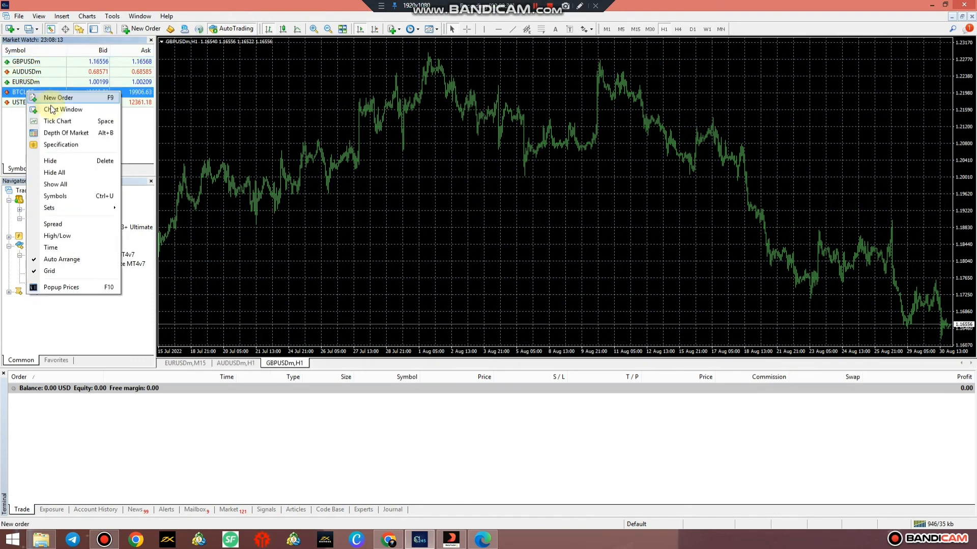
left_click(62, 109)
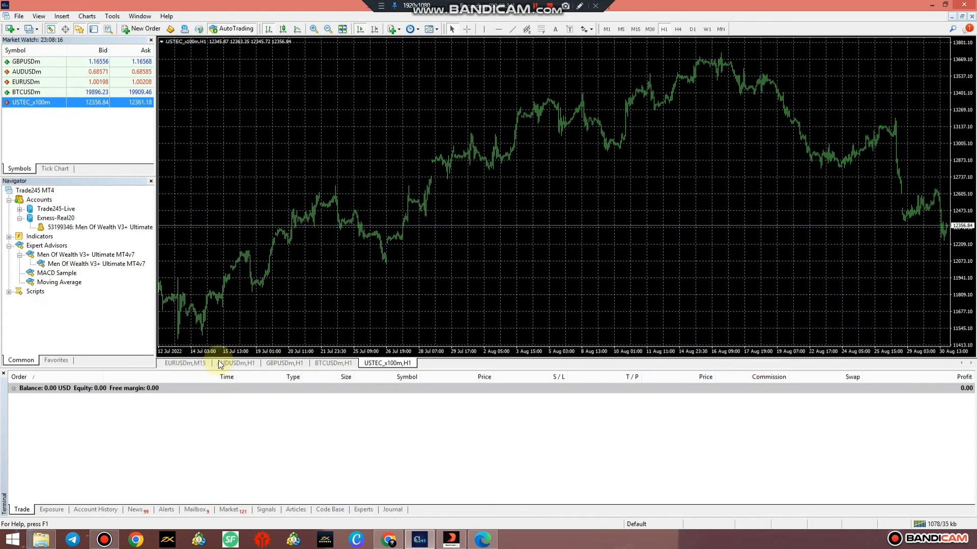
left_click(237, 363)
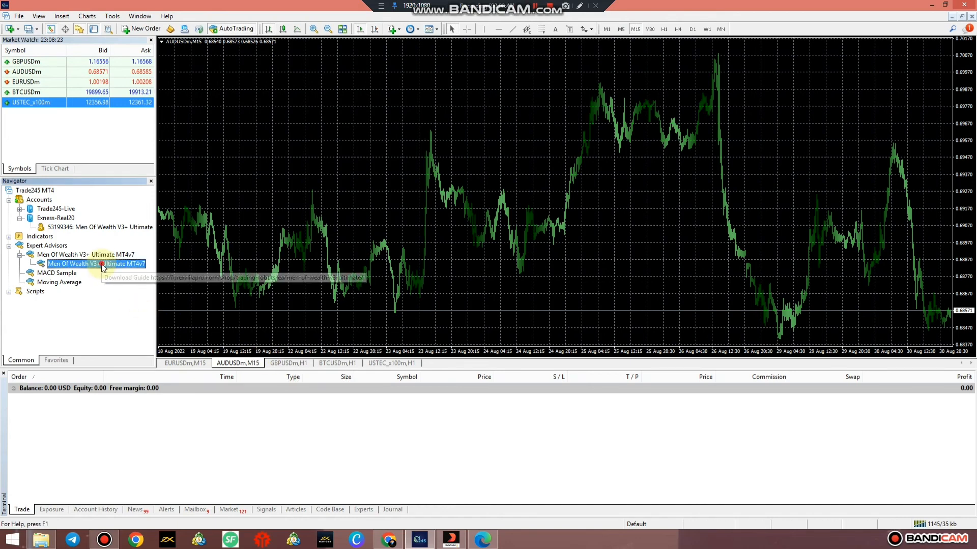
Step: Attach the expert to AUDUSD with TradeSize 0.01, Trail_Above 5, MaxLongTrades 5 and MaxShortTrades 5
double_click(96, 264)
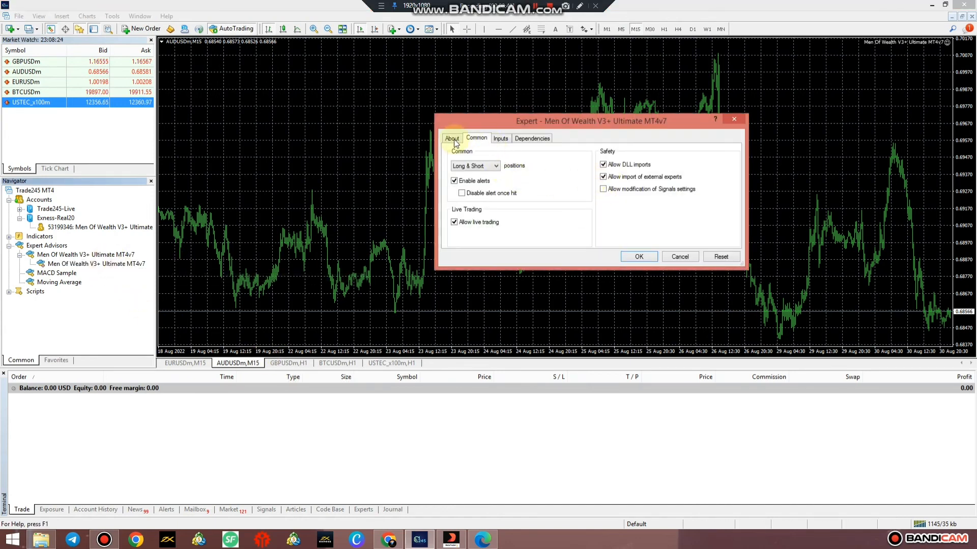
left_click(501, 137)
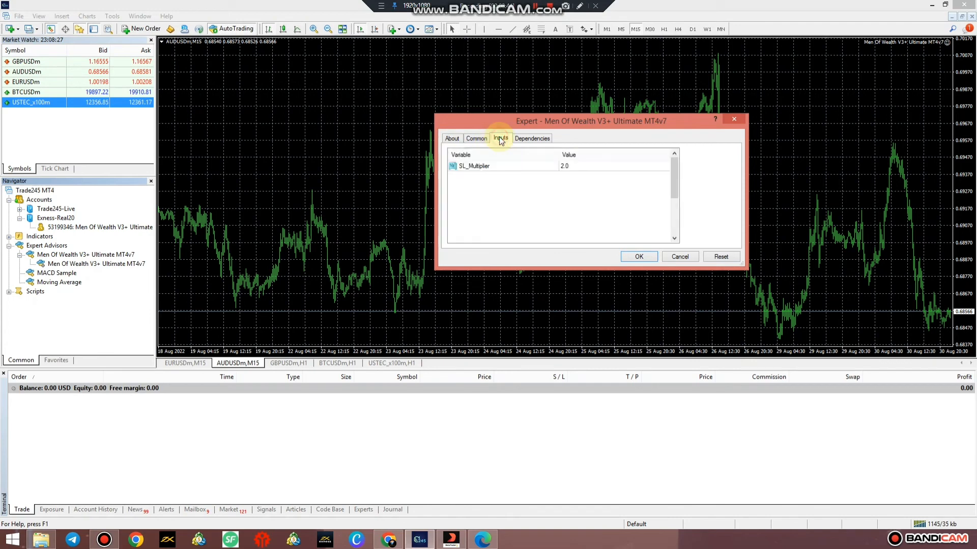
left_click(501, 139)
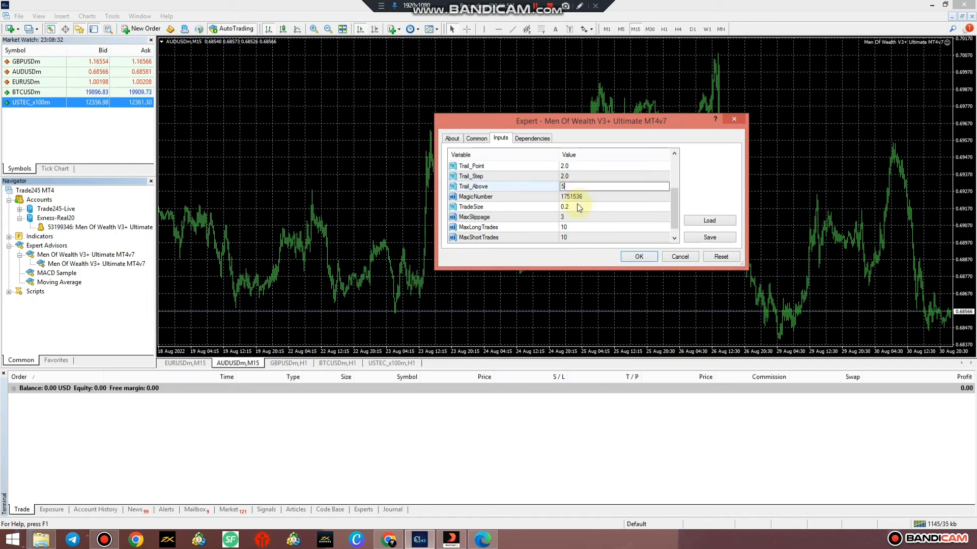
left_click(614, 206)
type("0.01")
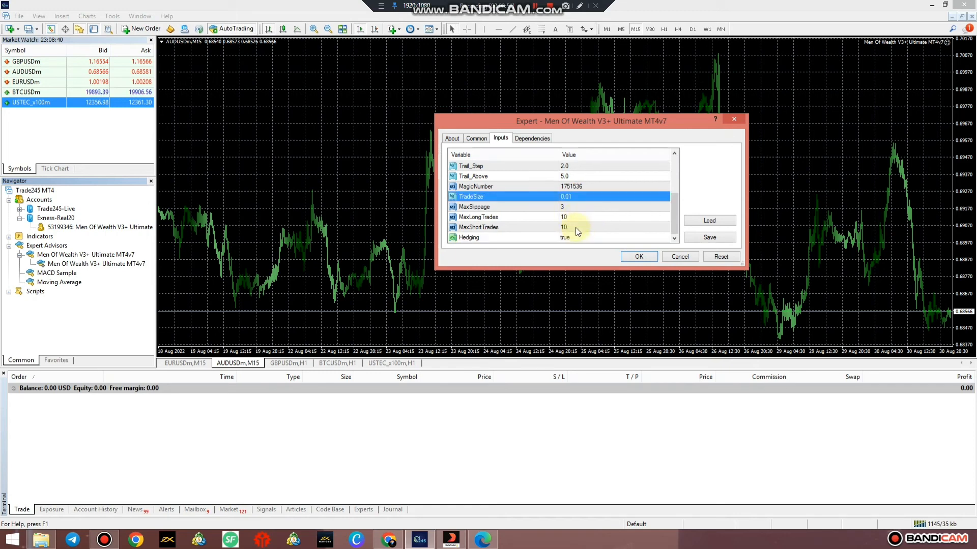
left_click(613, 216)
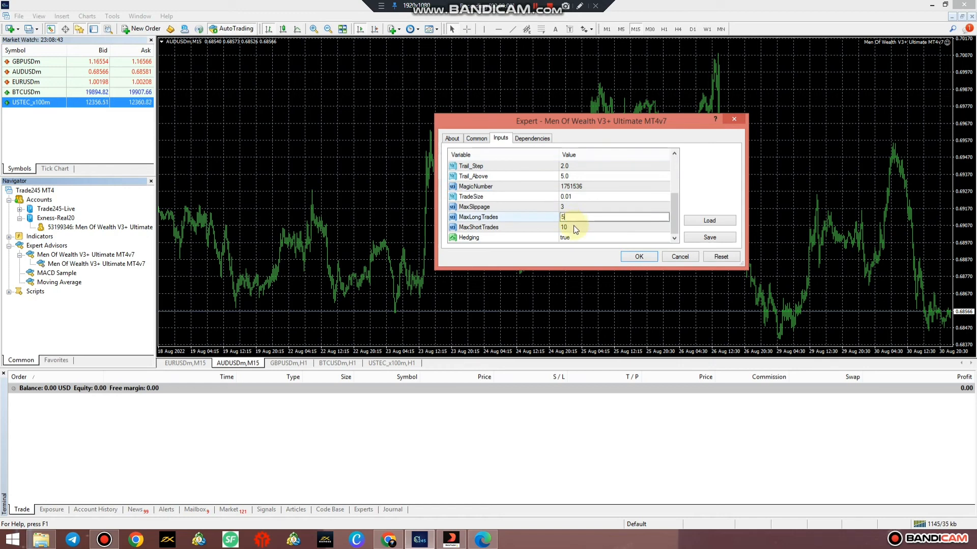
left_click(613, 227)
type("5")
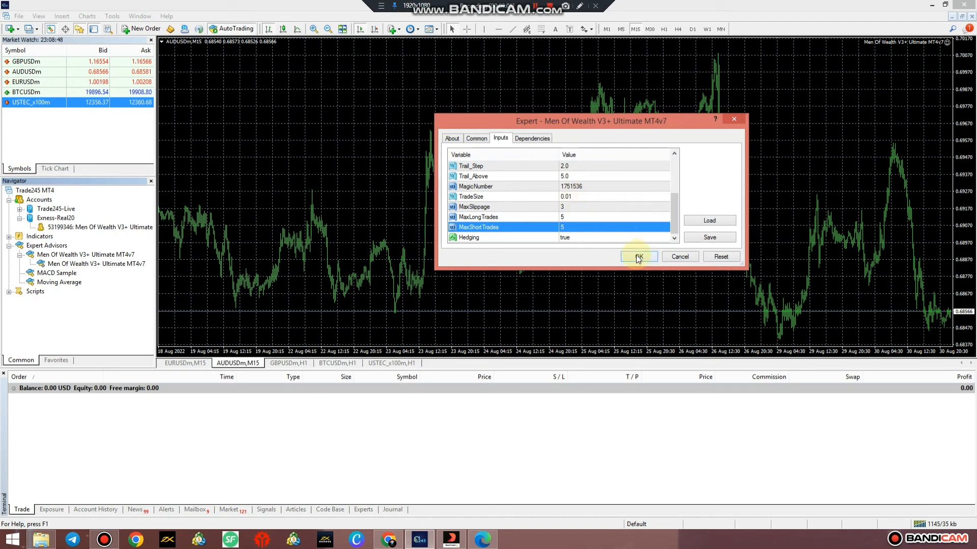
left_click(637, 257)
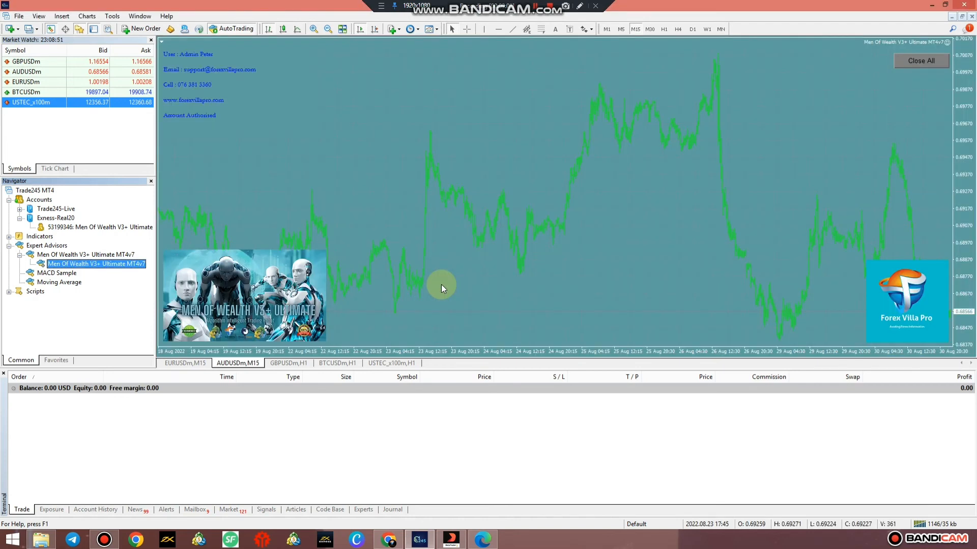
Step: Attach the expert to the GBPUSDm,H1 chart with TradeSize 0.2 and 5 max long/short trades
left_click(287, 363)
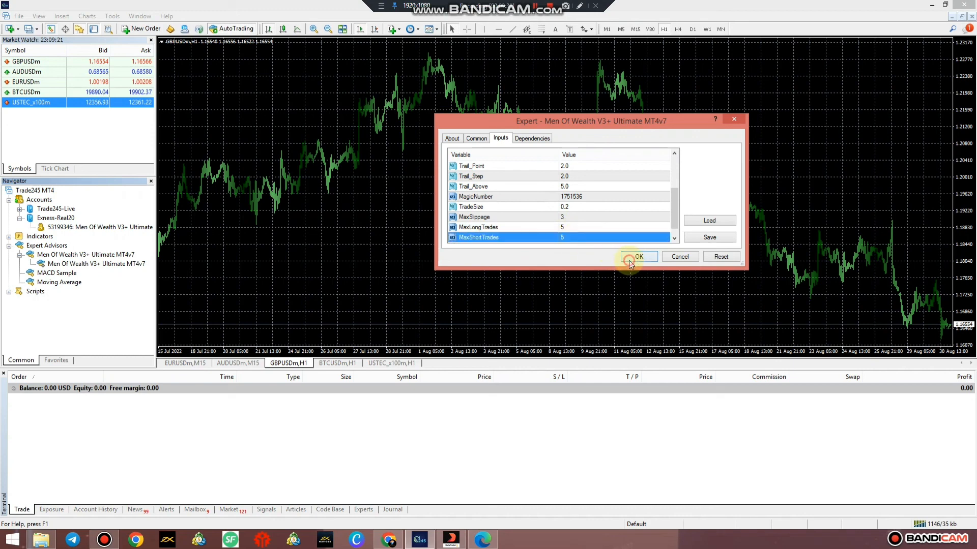
left_click(637, 256)
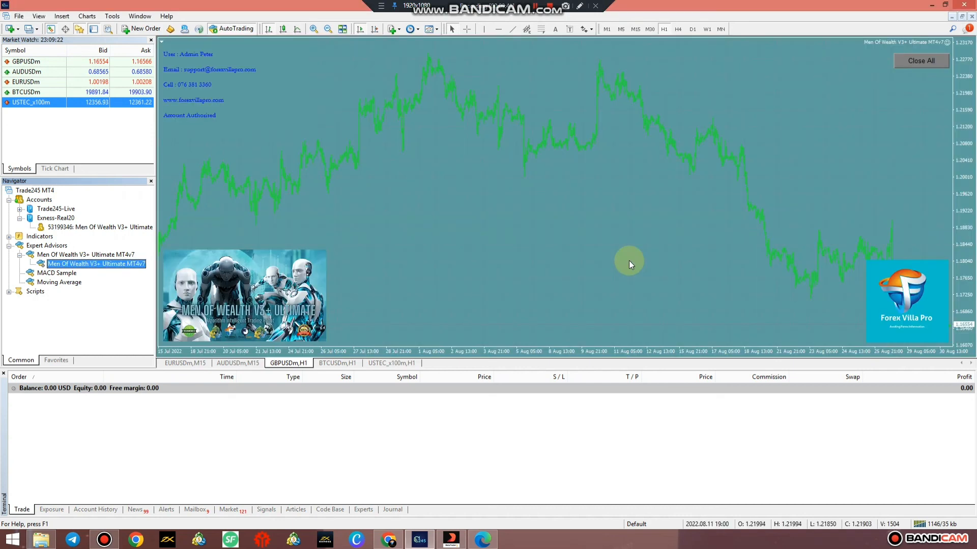